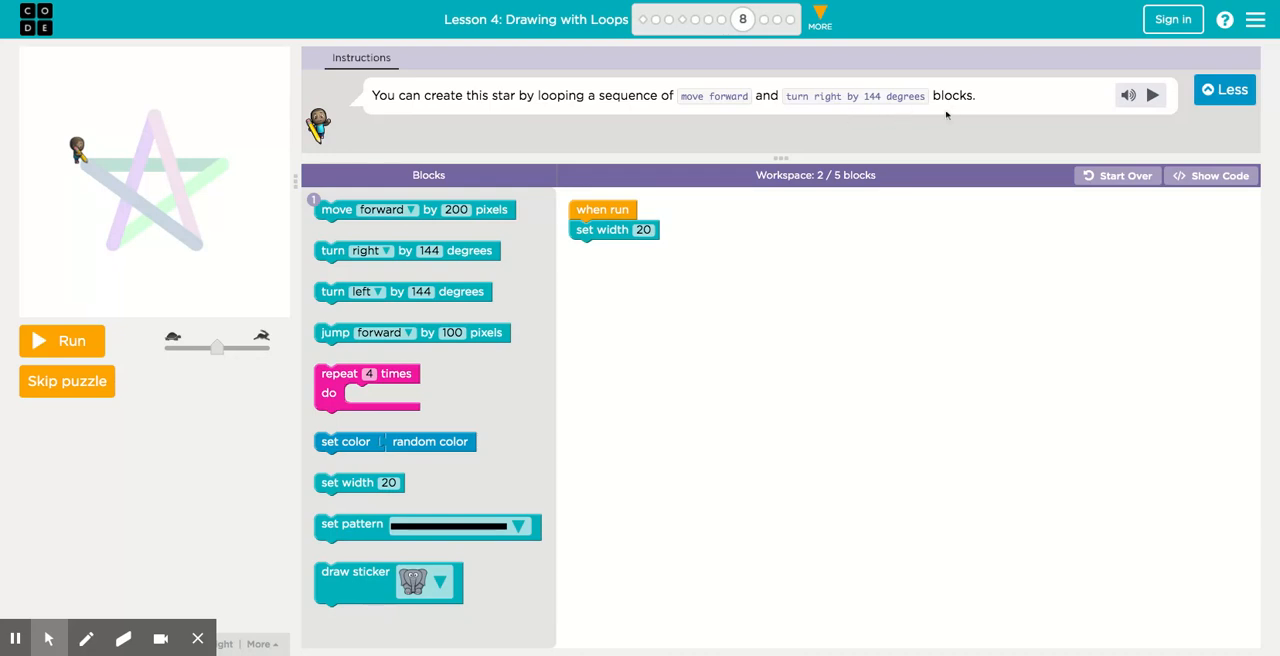
mouse_move(90, 170)
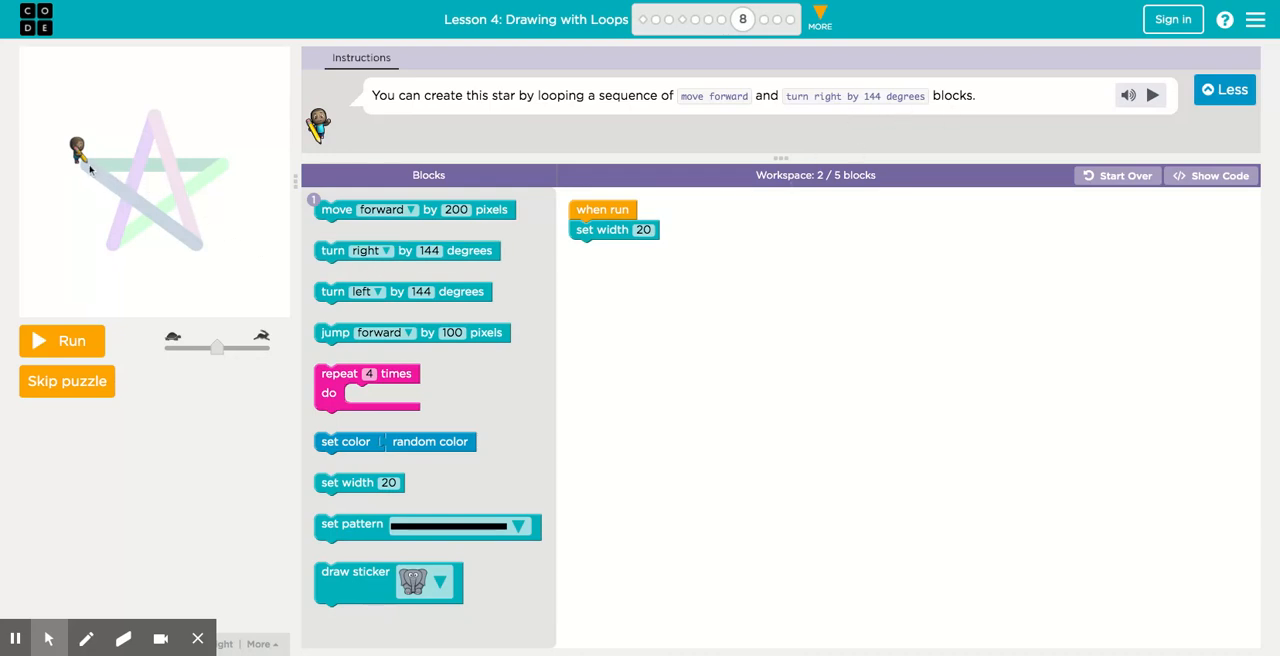
mouse_move(153, 167)
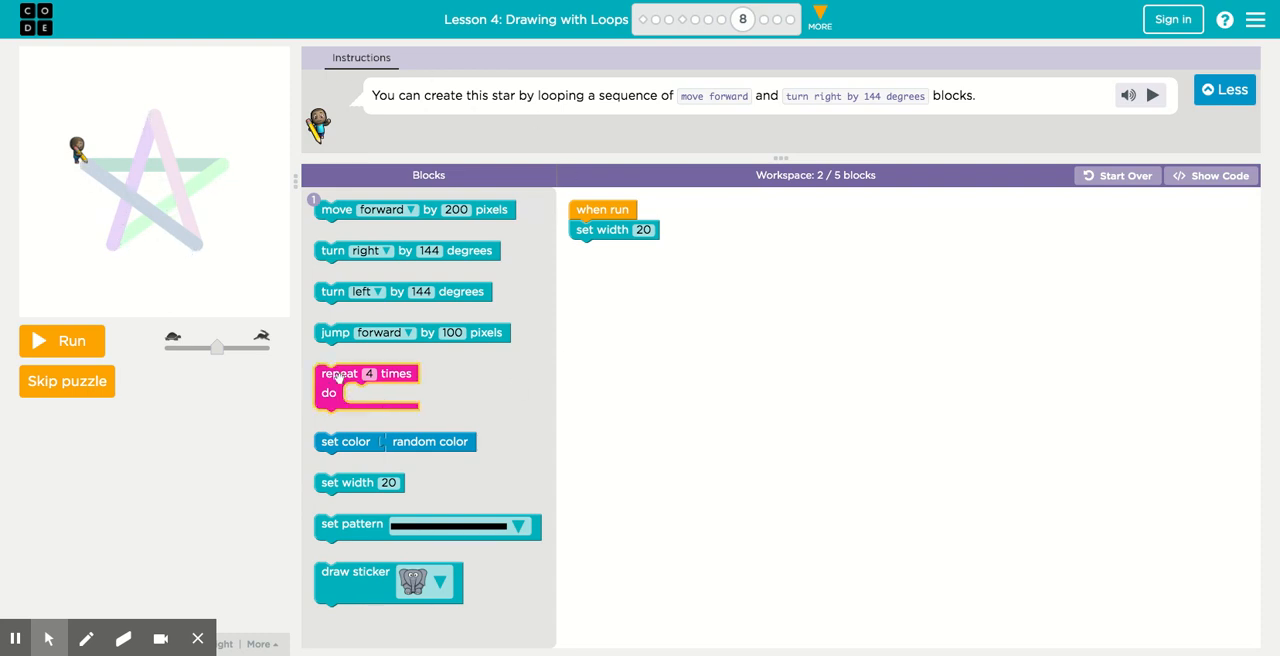
Under set width, add a repeat-5 loop holding move forward 200 and turn right 144
drag(367, 385, 620, 270)
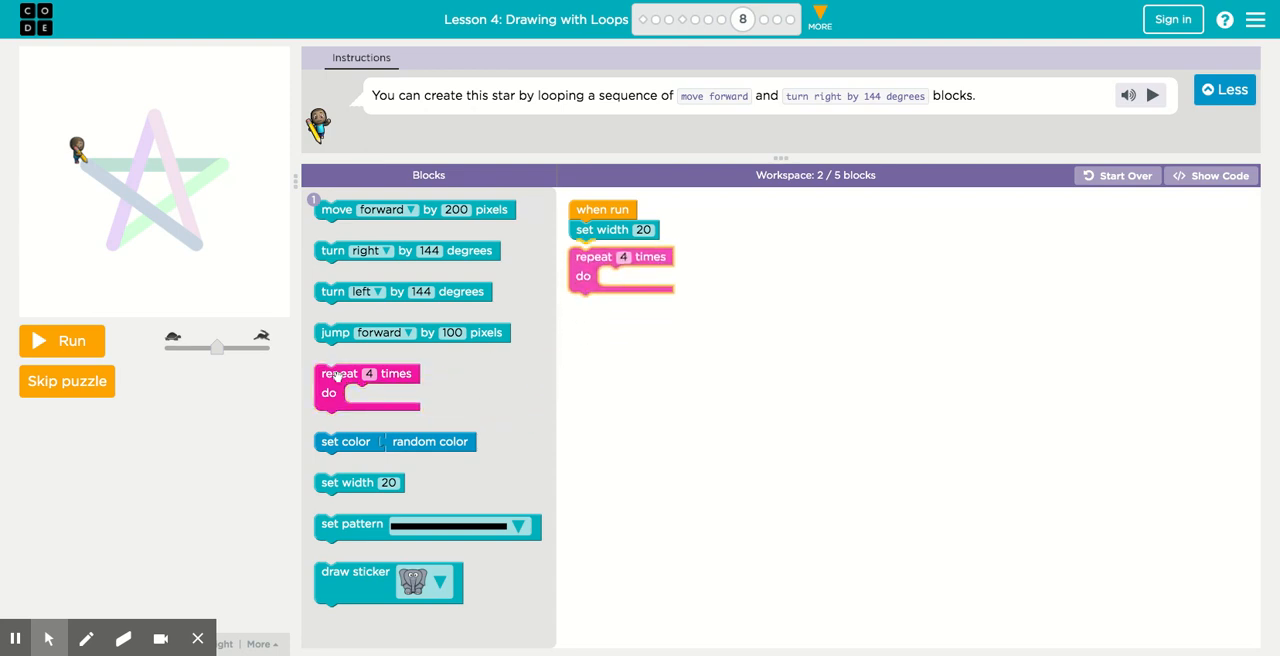
click(624, 256)
text(5)
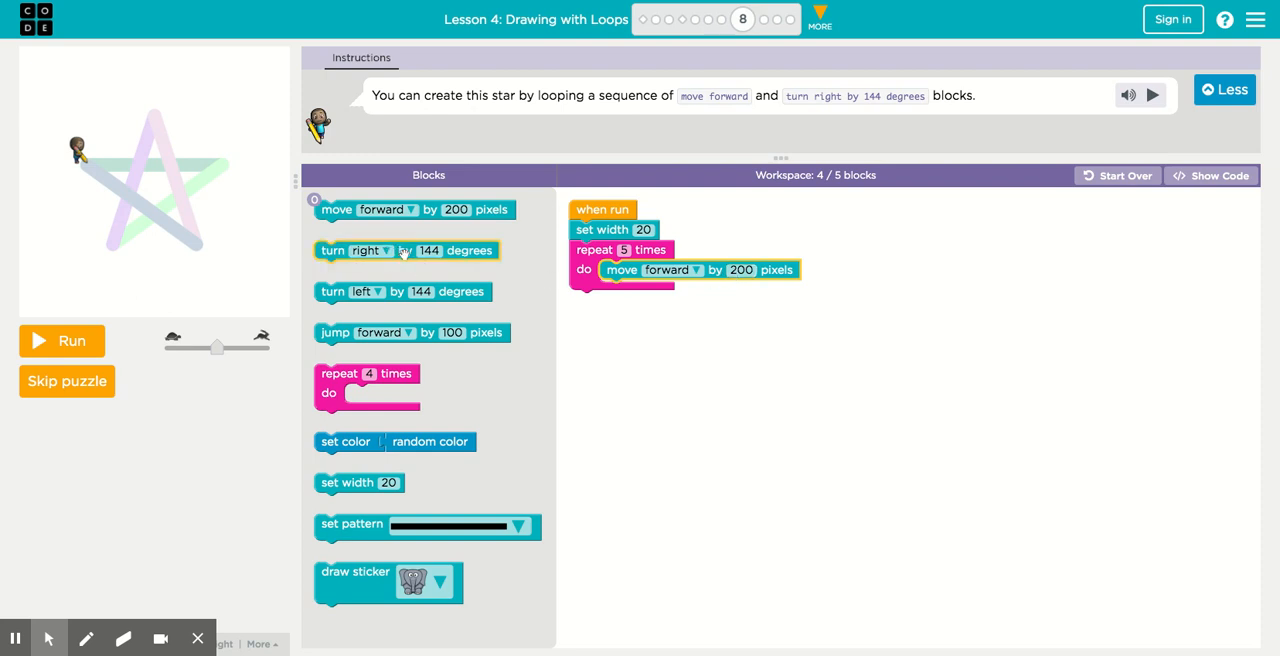
drag(405, 250, 690, 290)
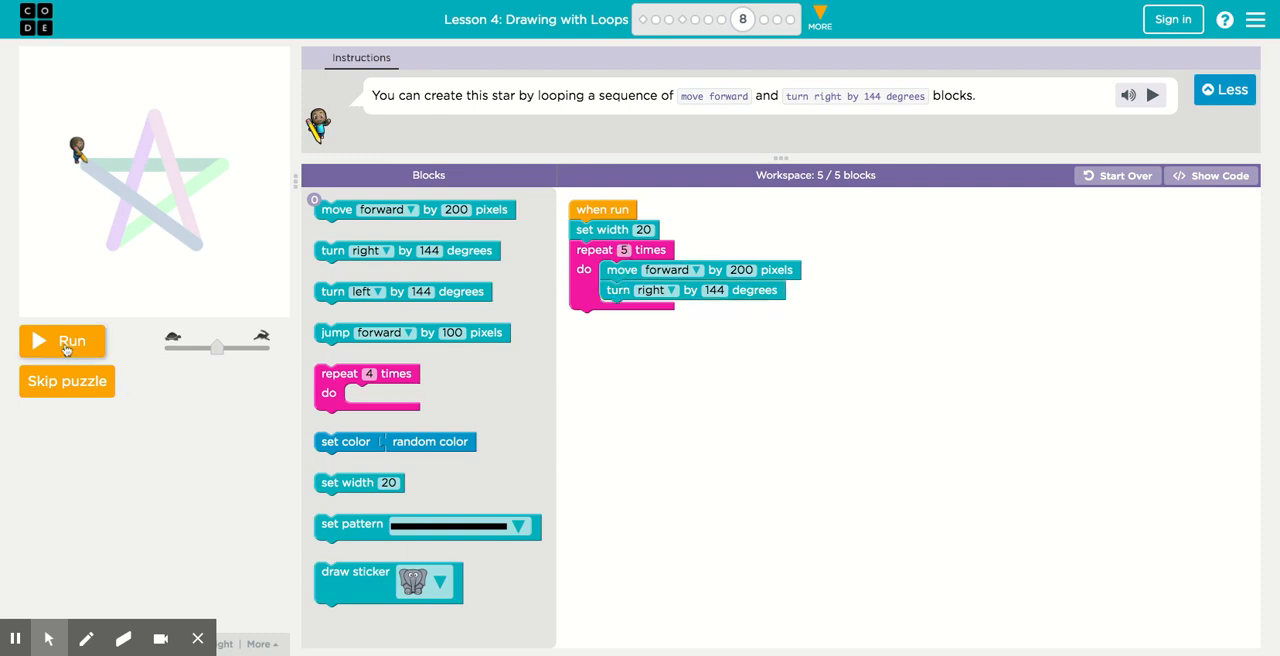
Run the five-times loop program to draw the five-pointed star
click(62, 340)
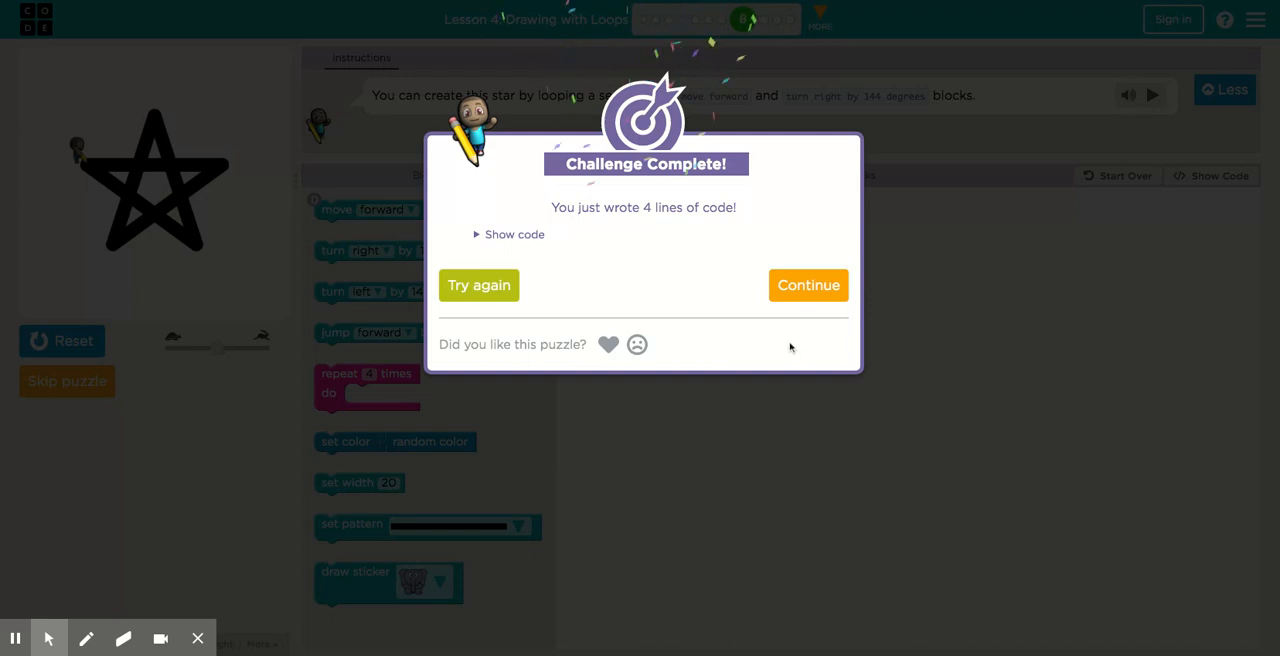
mouse_move(808, 379)
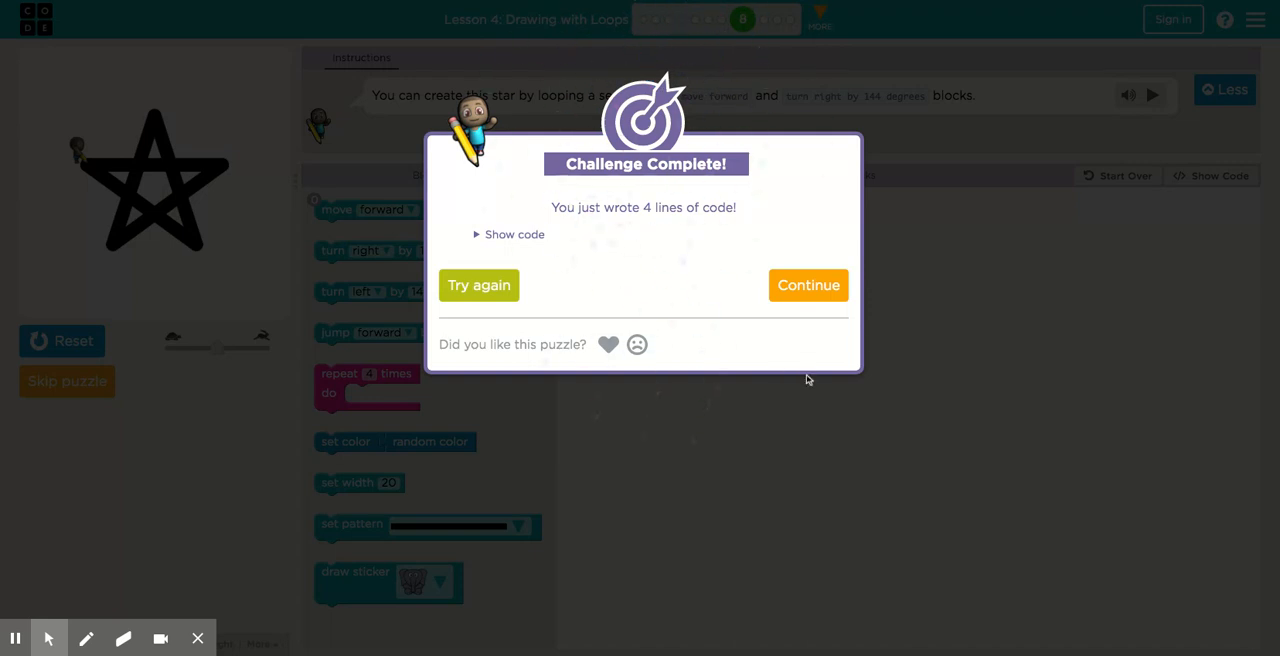
Continue from the Challenge Complete dialog to the puzzle 9 staircase task
click(808, 285)
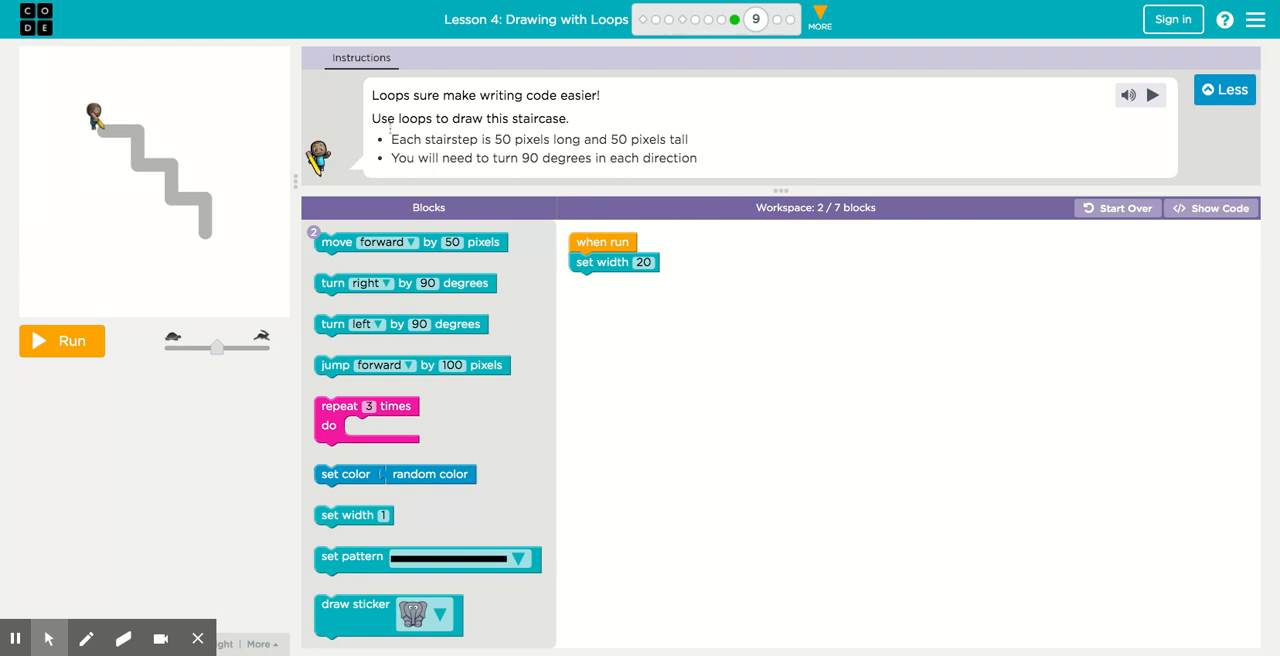
Snap a repeat 3 times block beneath the set width 20 block
drag(367, 415, 625, 295)
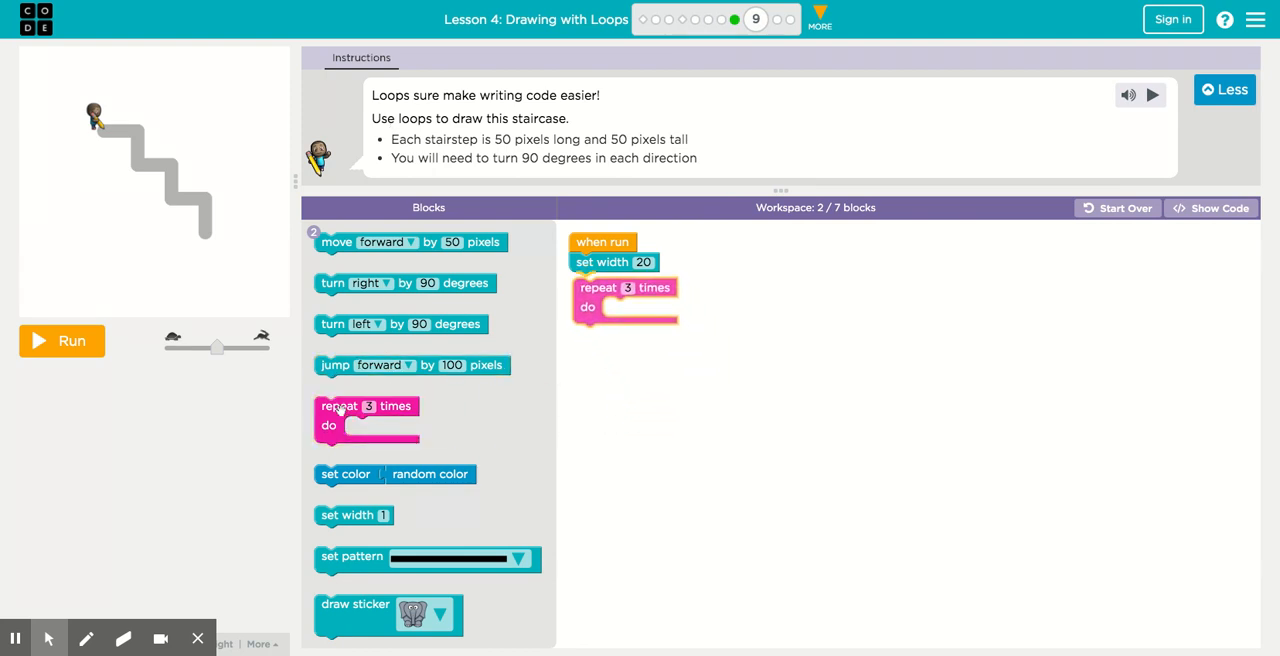
drag(367, 405, 625, 295)
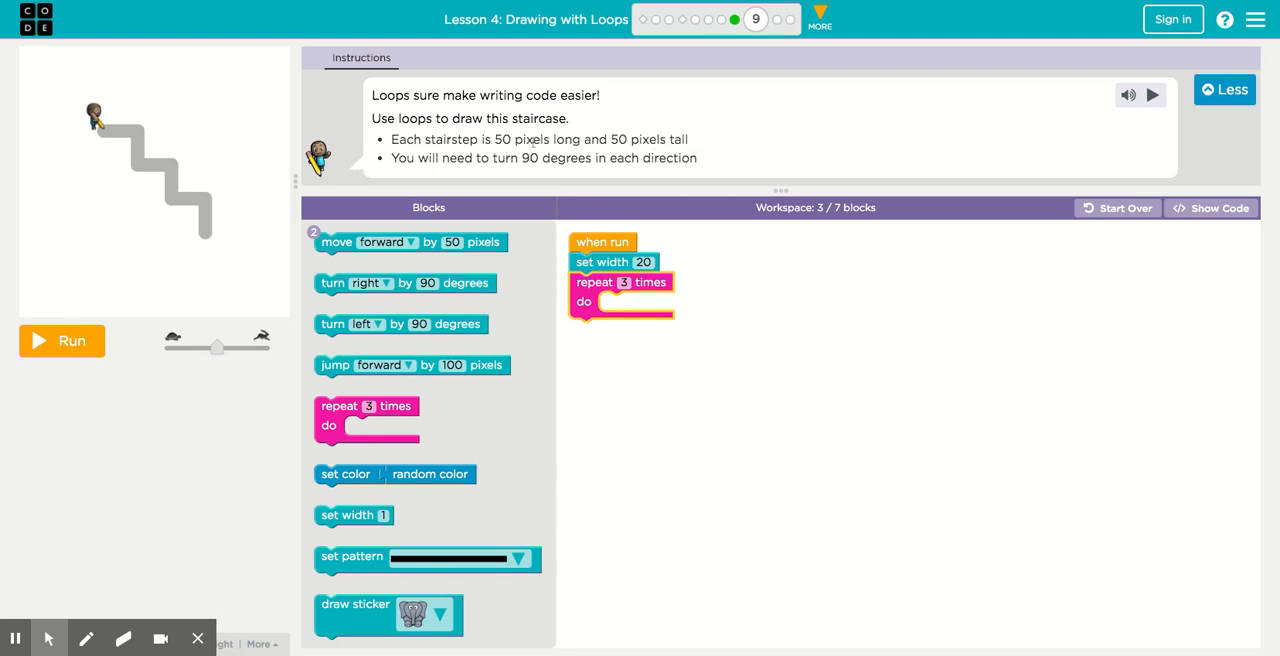
mouse_move(466, 170)
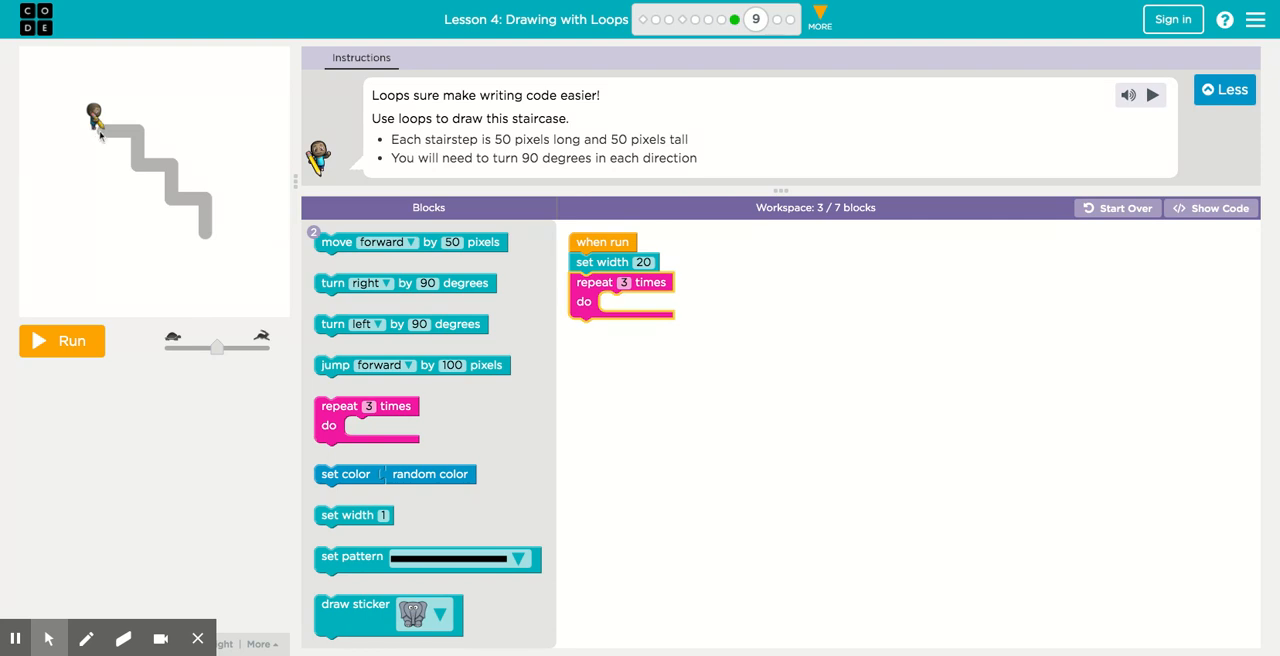
mouse_move(139, 137)
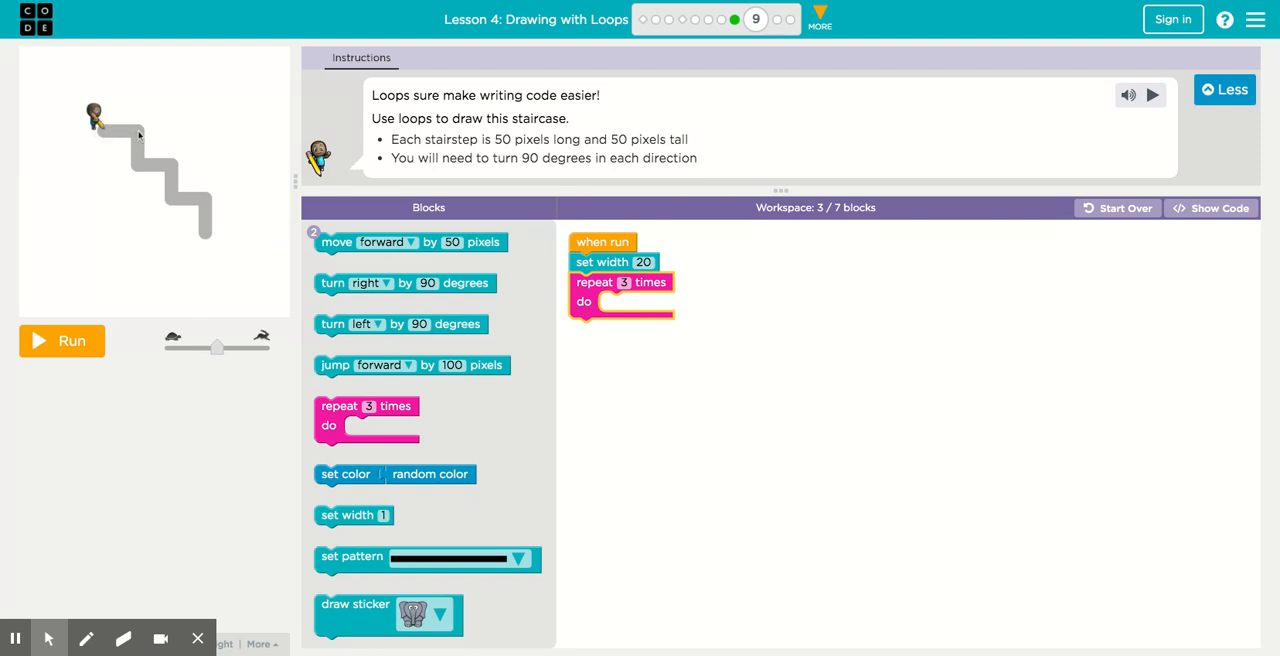
mouse_move(141, 172)
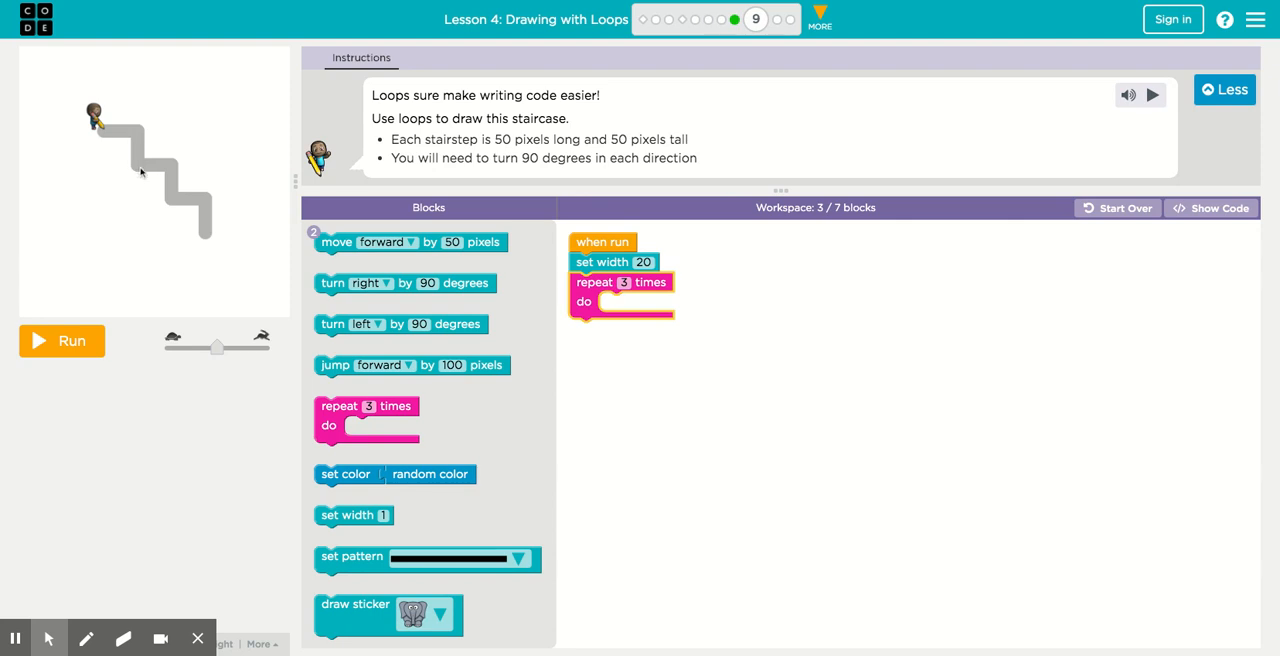
mouse_move(157, 177)
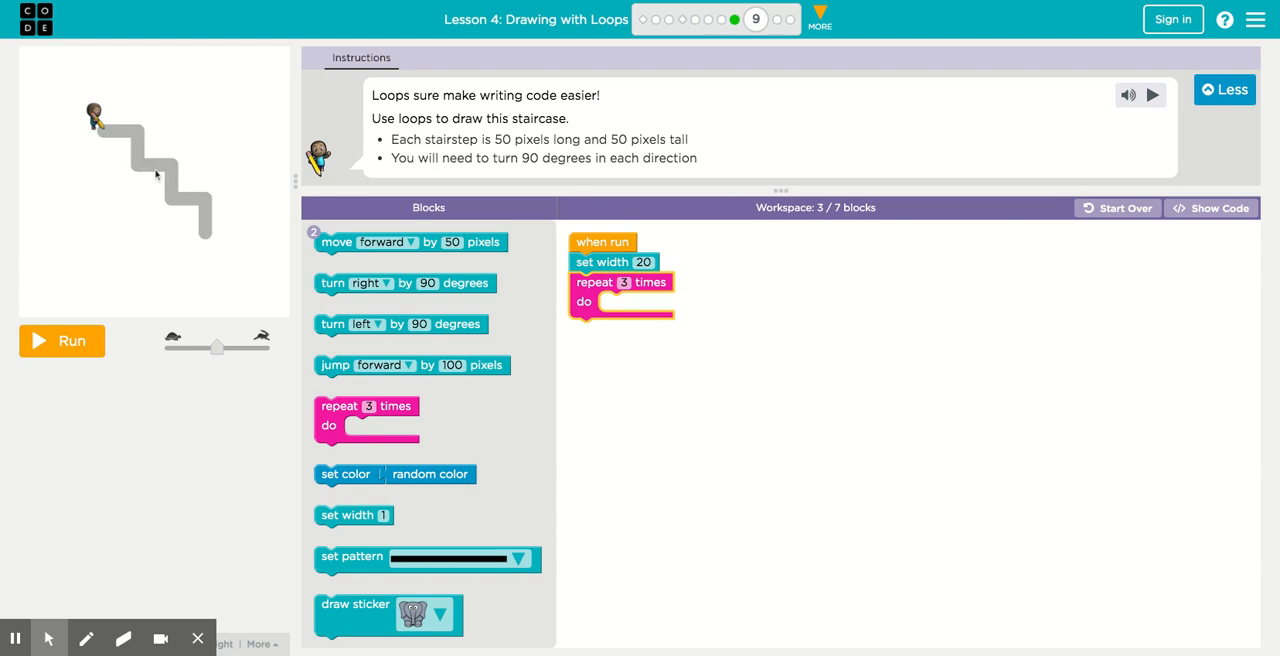
mouse_move(144, 122)
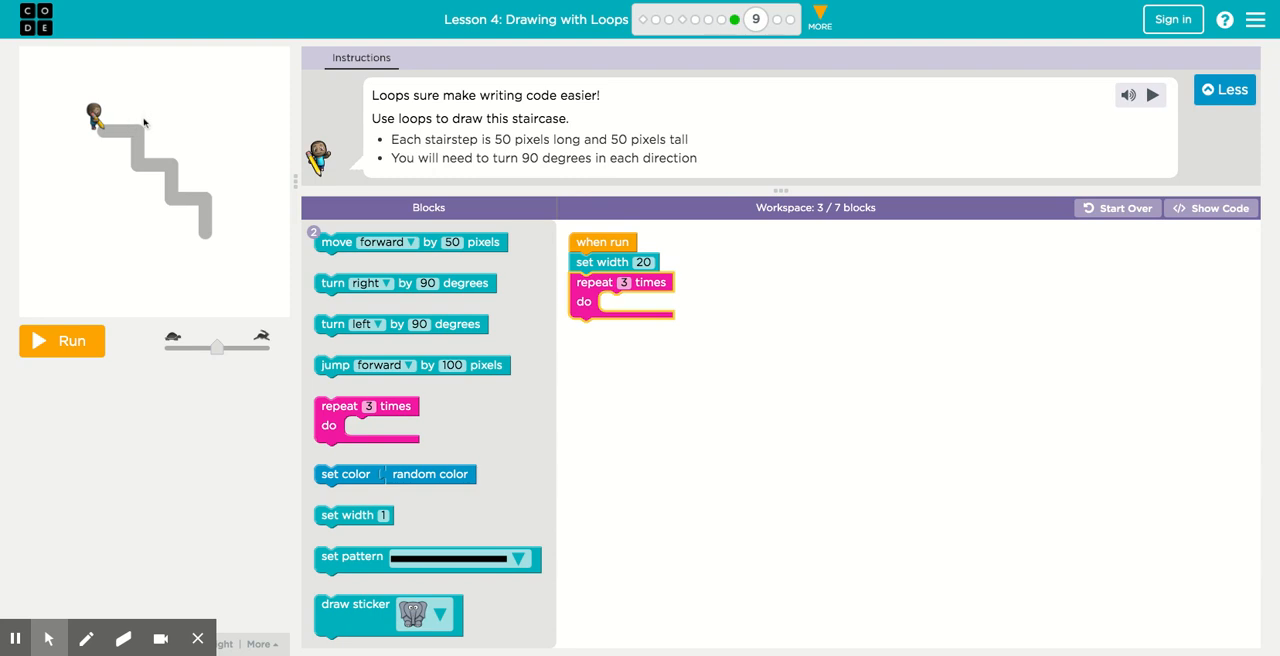
mouse_move(135, 141)
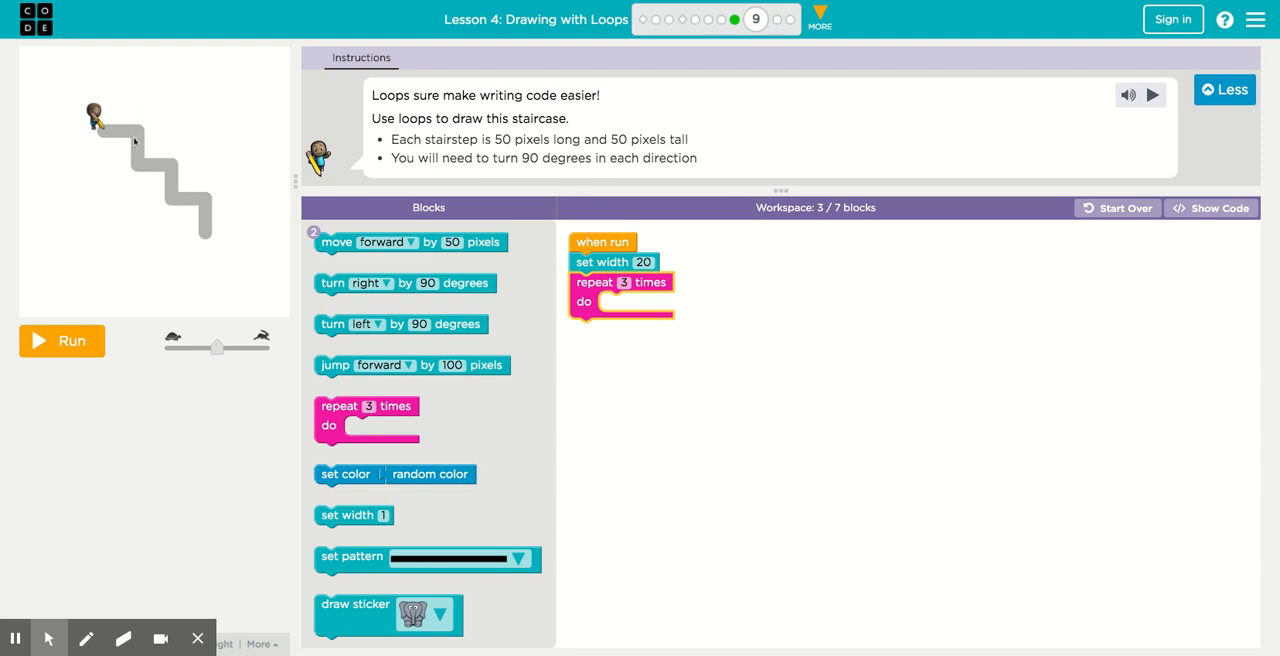
mouse_move(131, 167)
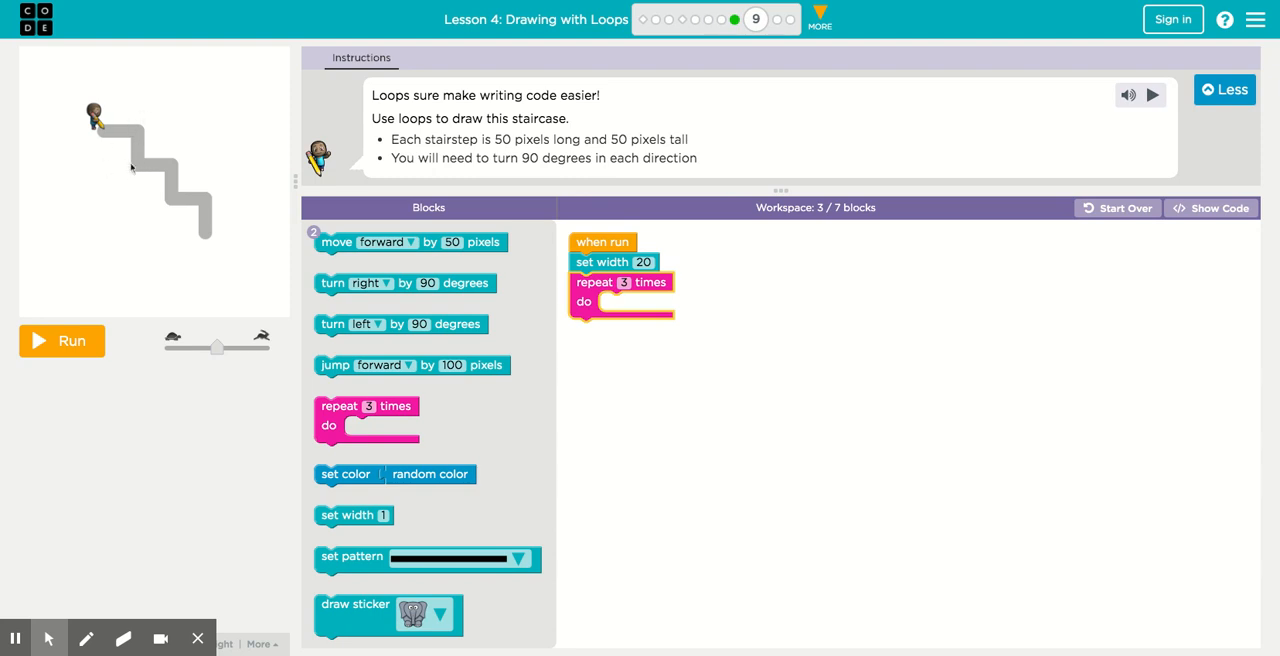
mouse_move(137, 134)
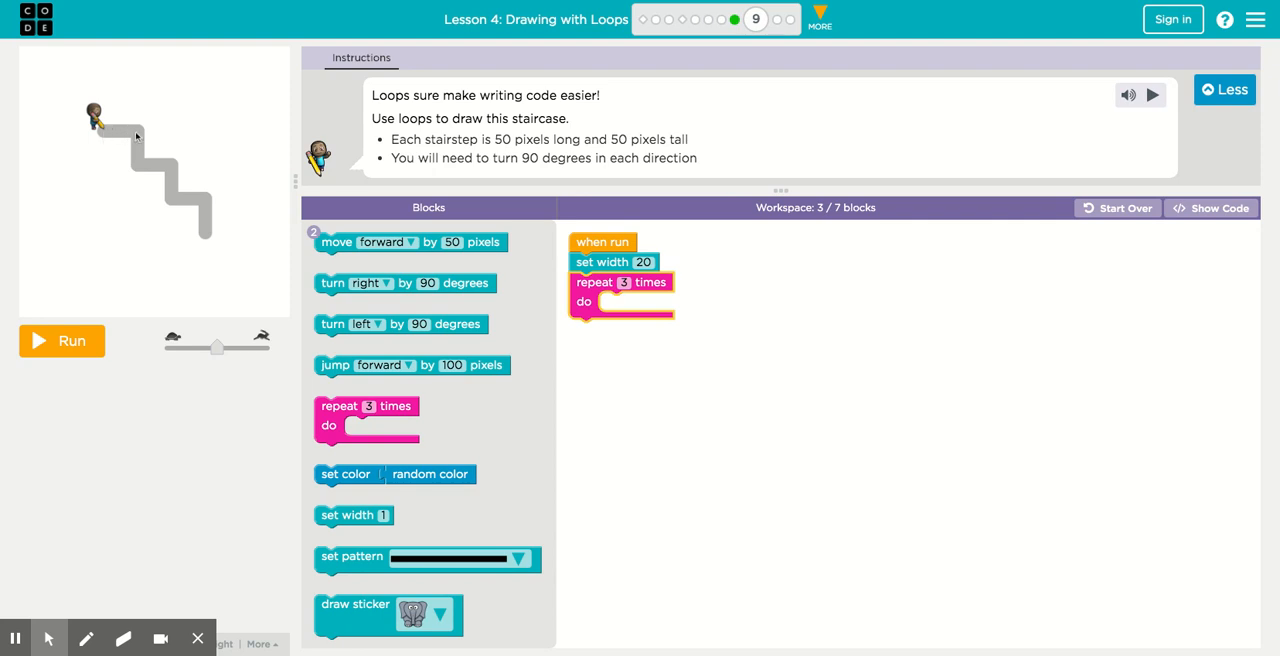
mouse_move(141, 171)
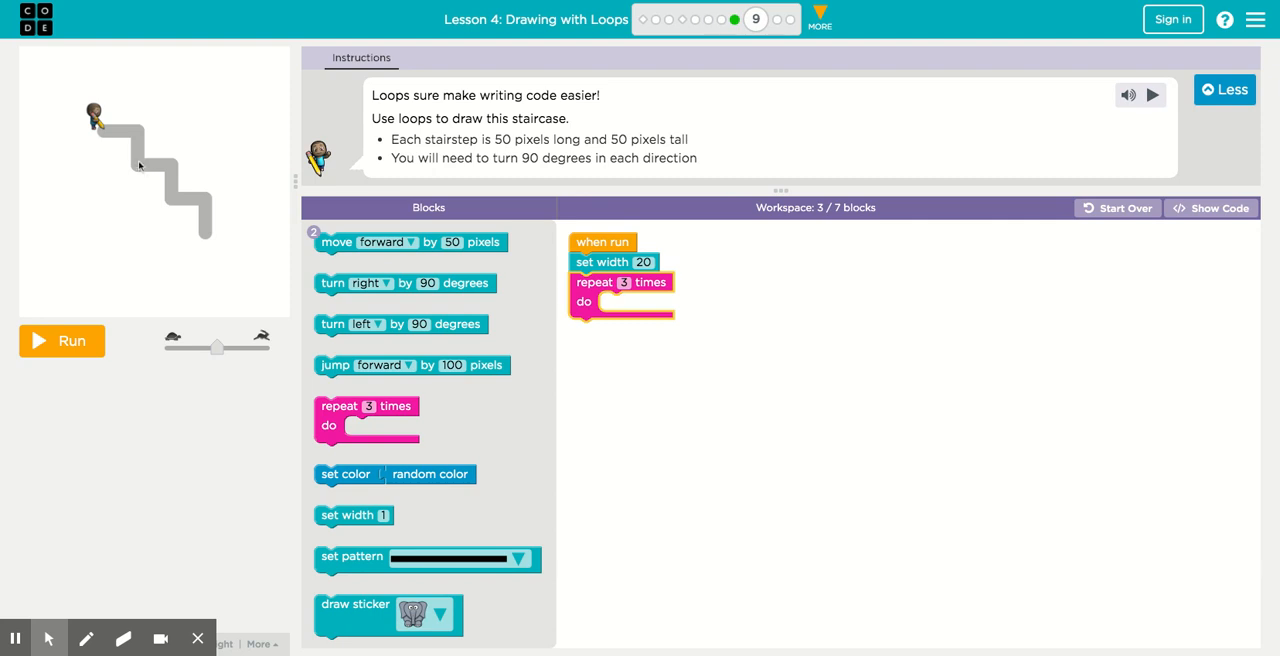
mouse_move(140, 170)
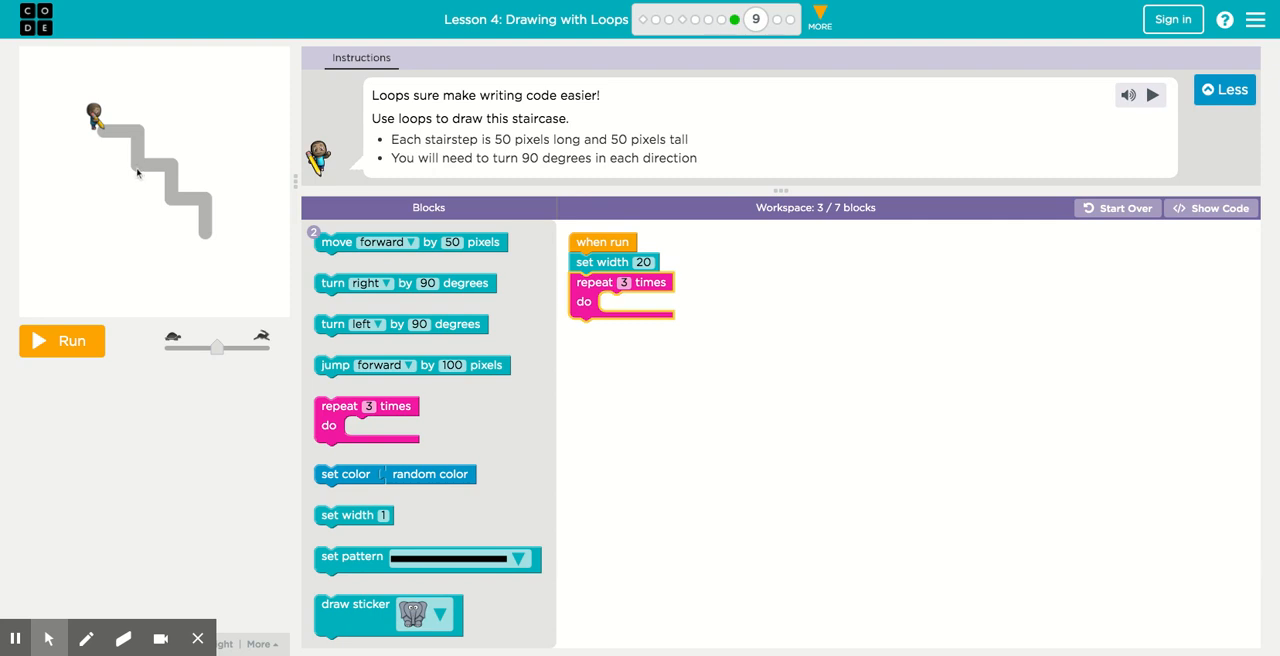
mouse_move(102, 146)
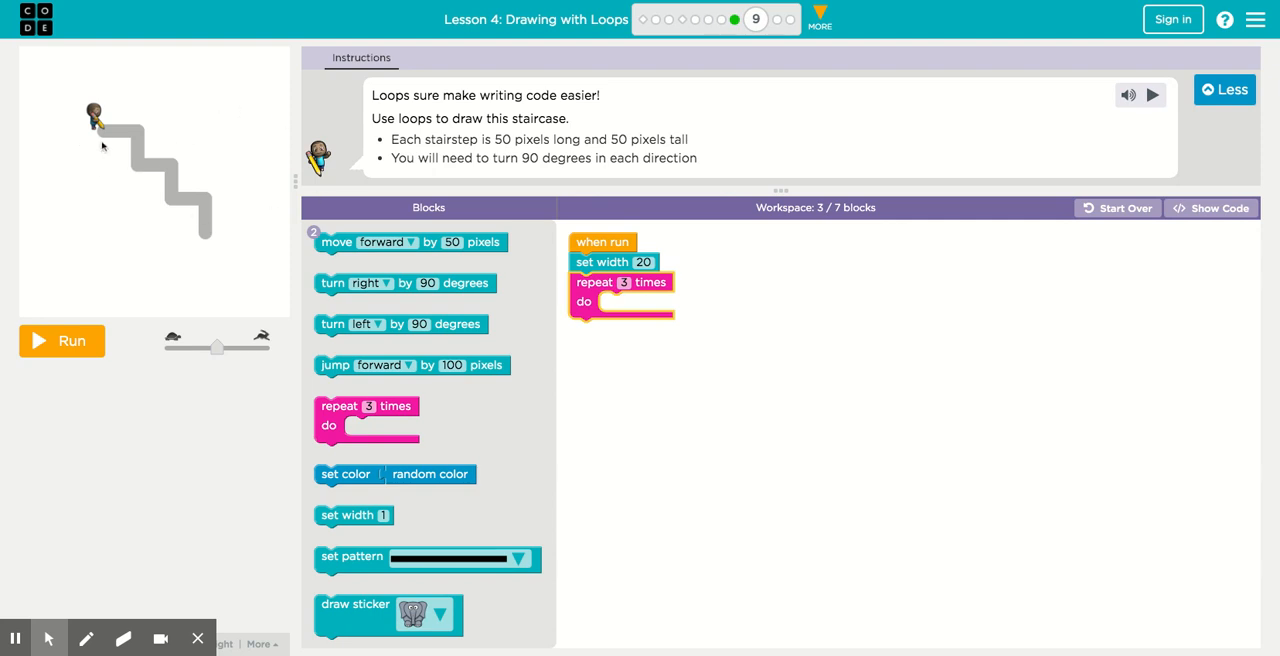
mouse_move(140, 136)
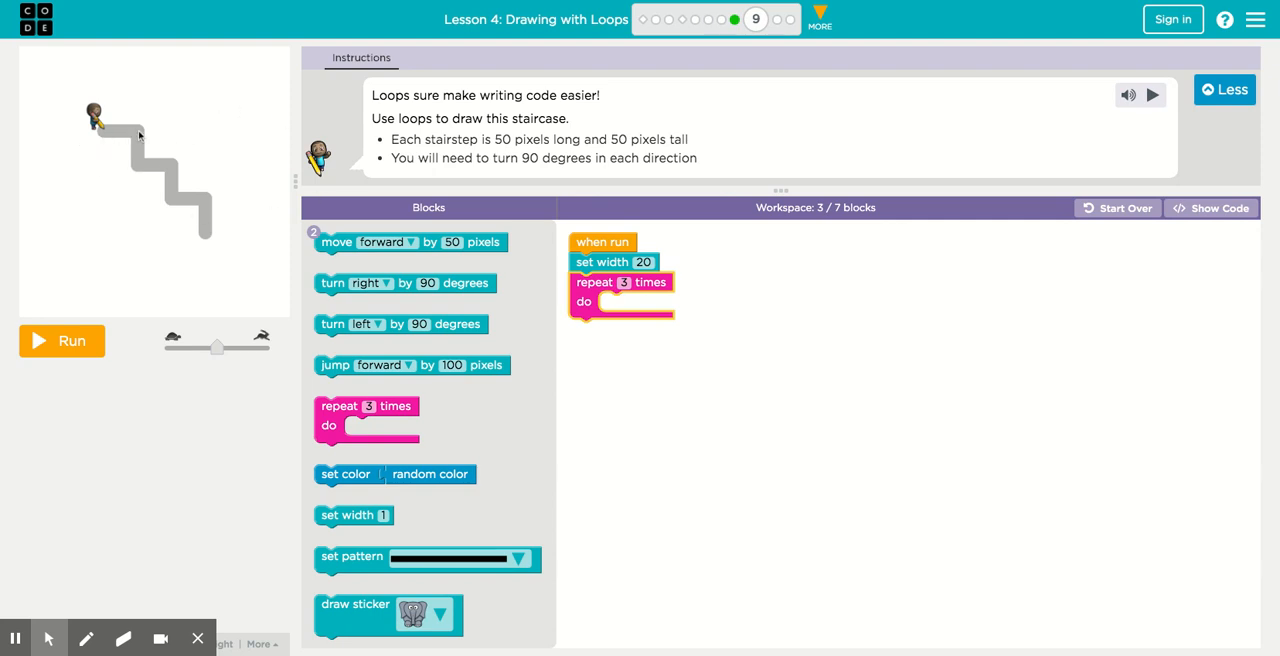
mouse_move(141, 171)
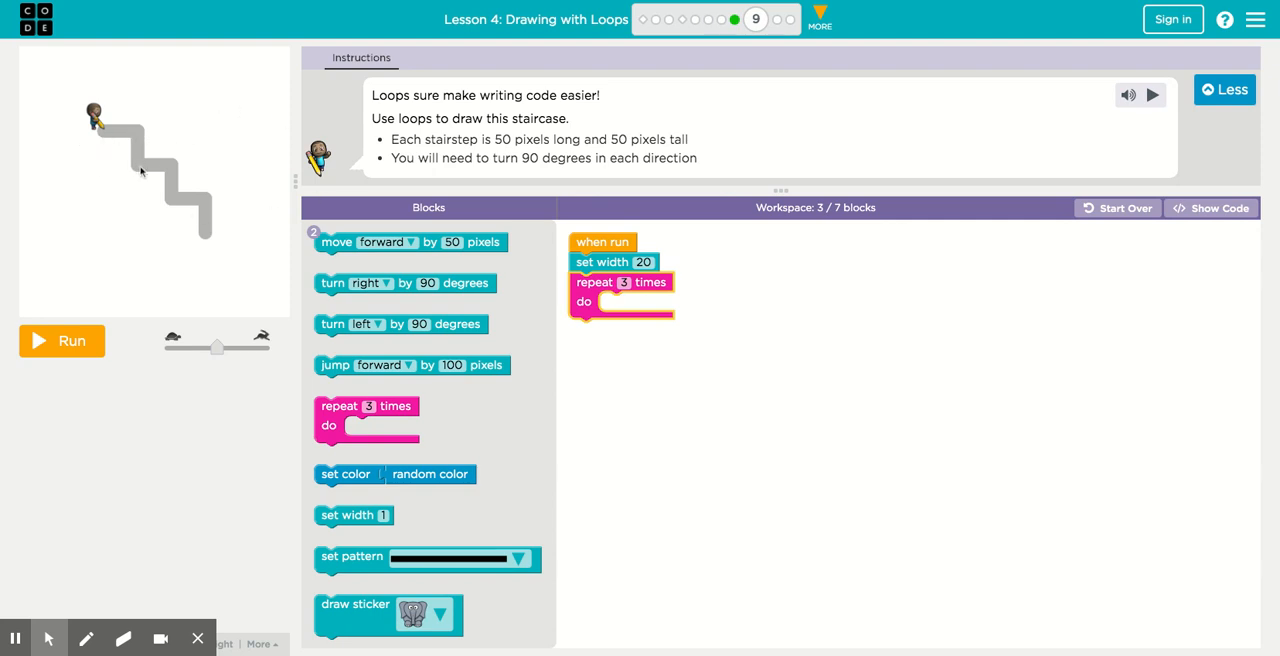
mouse_move(173, 169)
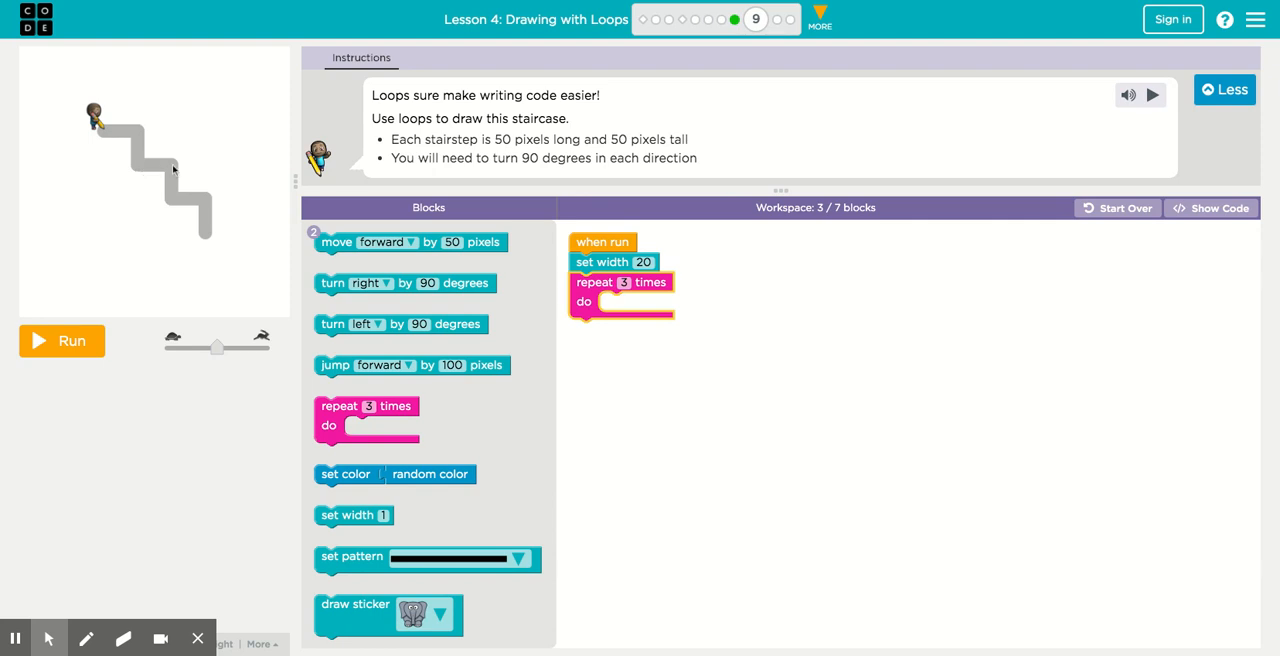
mouse_move(195, 205)
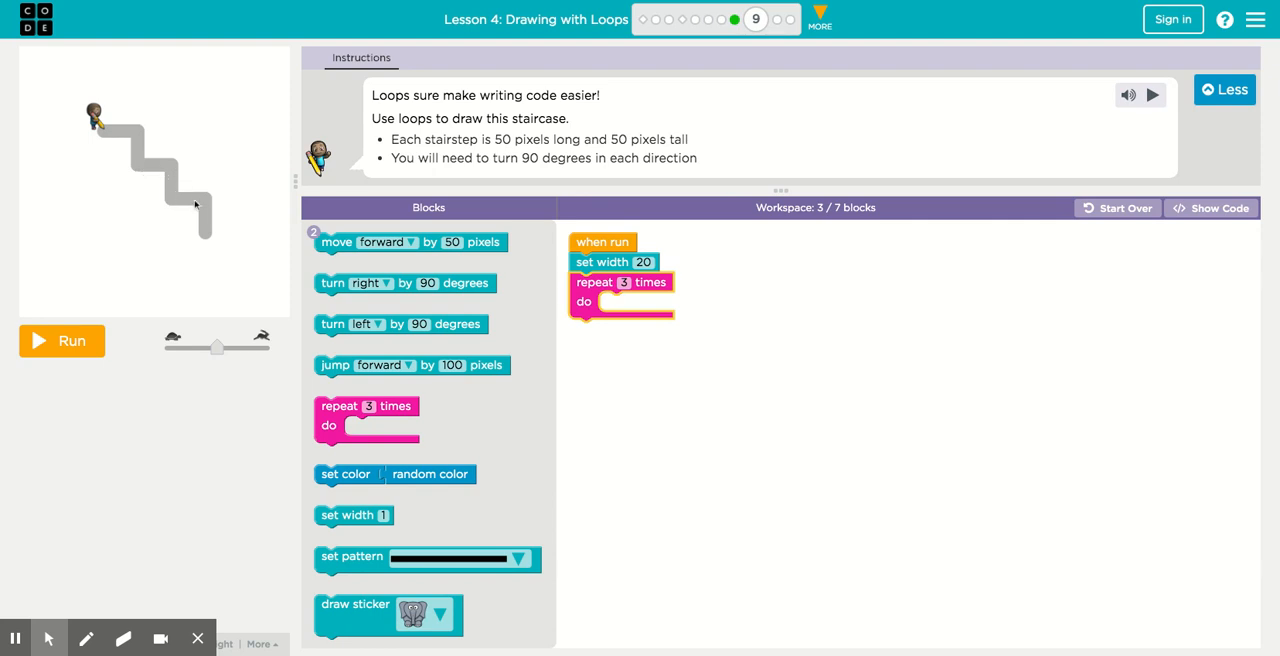
mouse_move(210, 225)
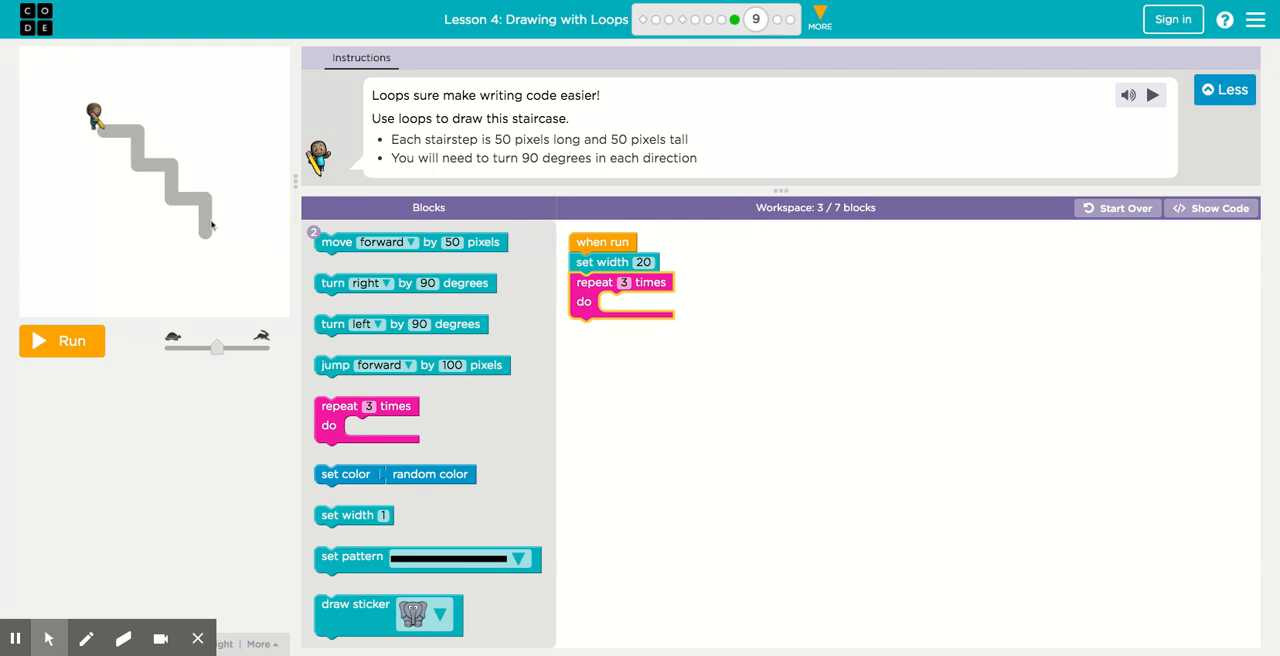
mouse_move(212, 245)
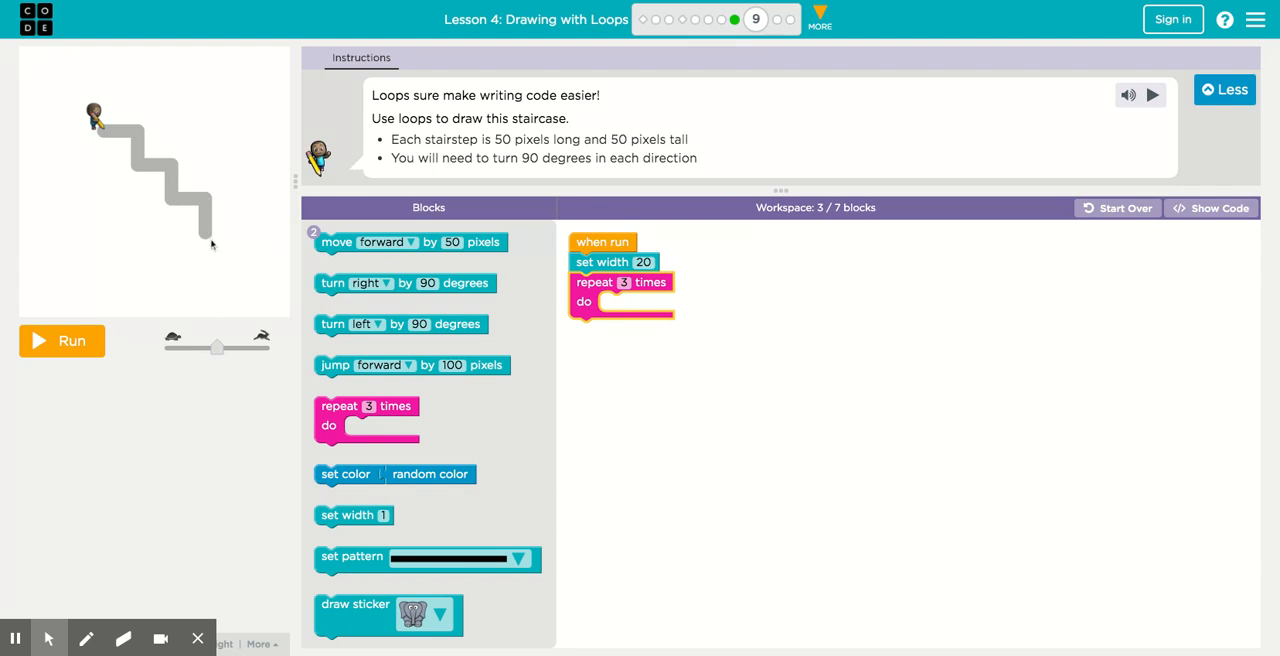
mouse_move(111, 132)
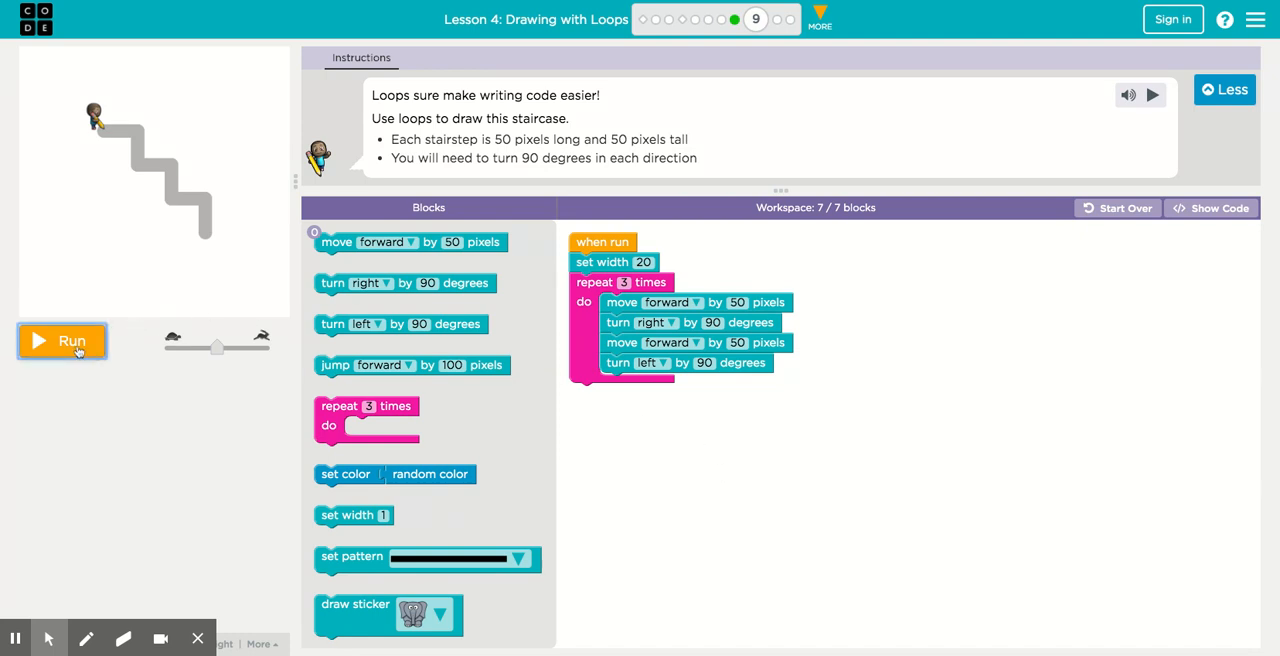
Run the staircase loop program to draw the full black staircase
click(62, 341)
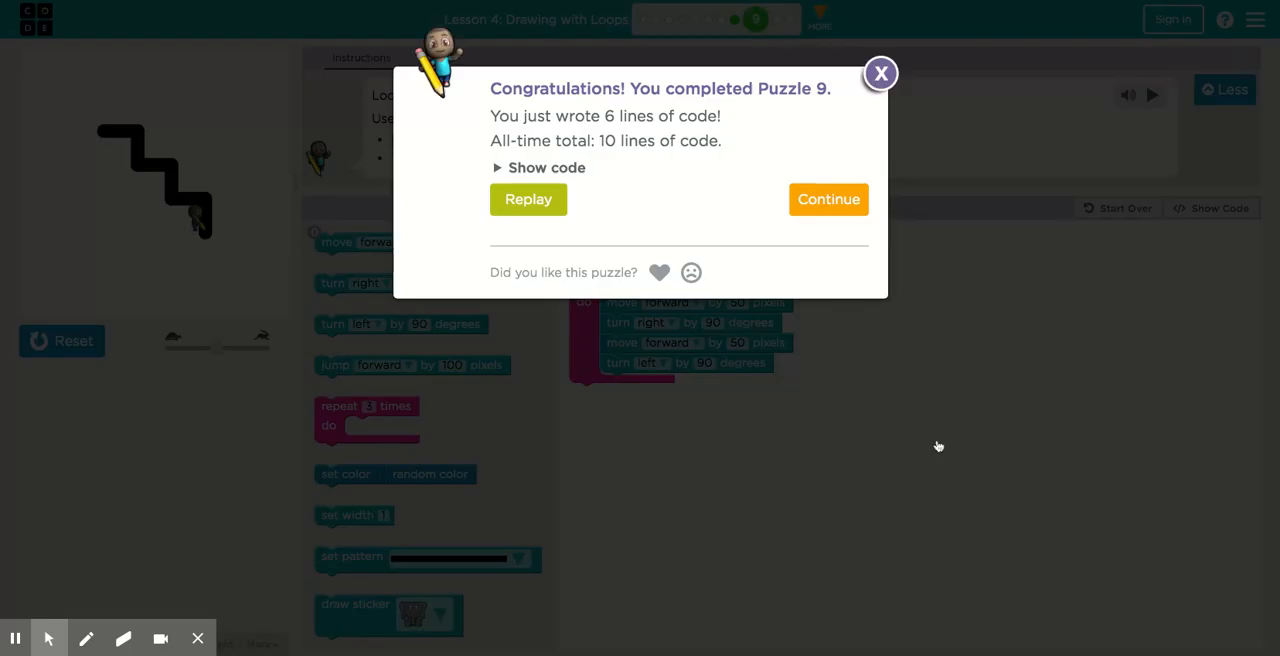
mouse_move(828, 199)
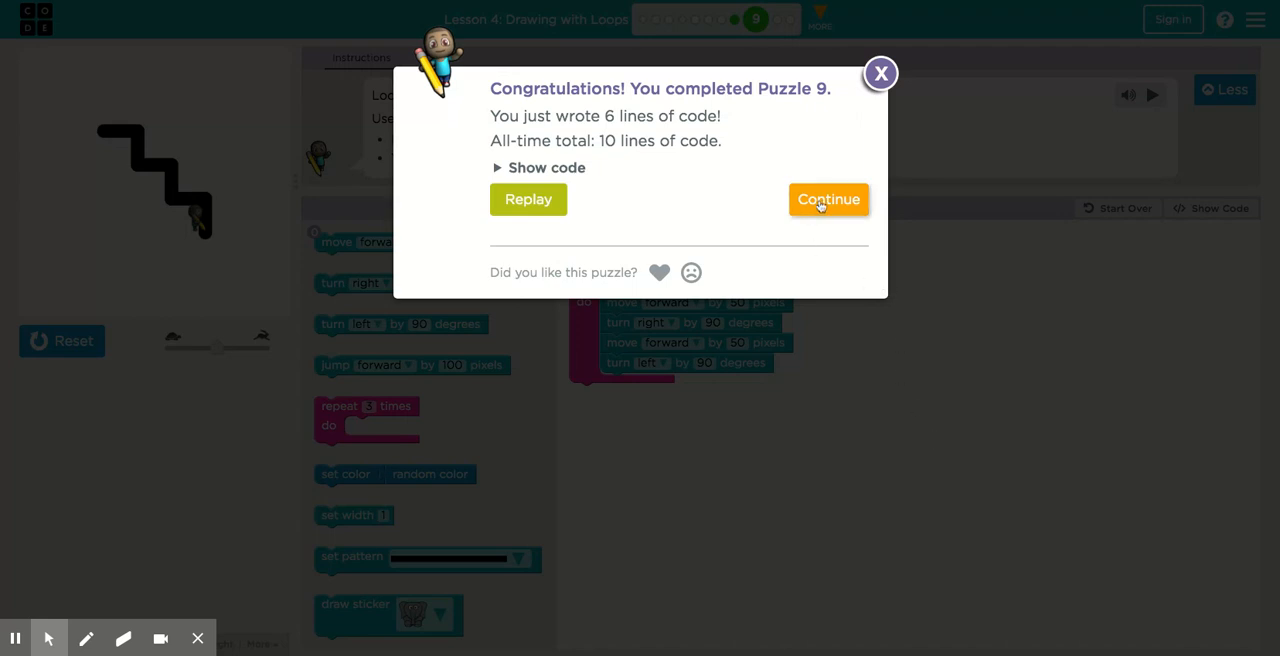
Dismiss the Puzzle 9 congratulations dialog with Continue
click(828, 199)
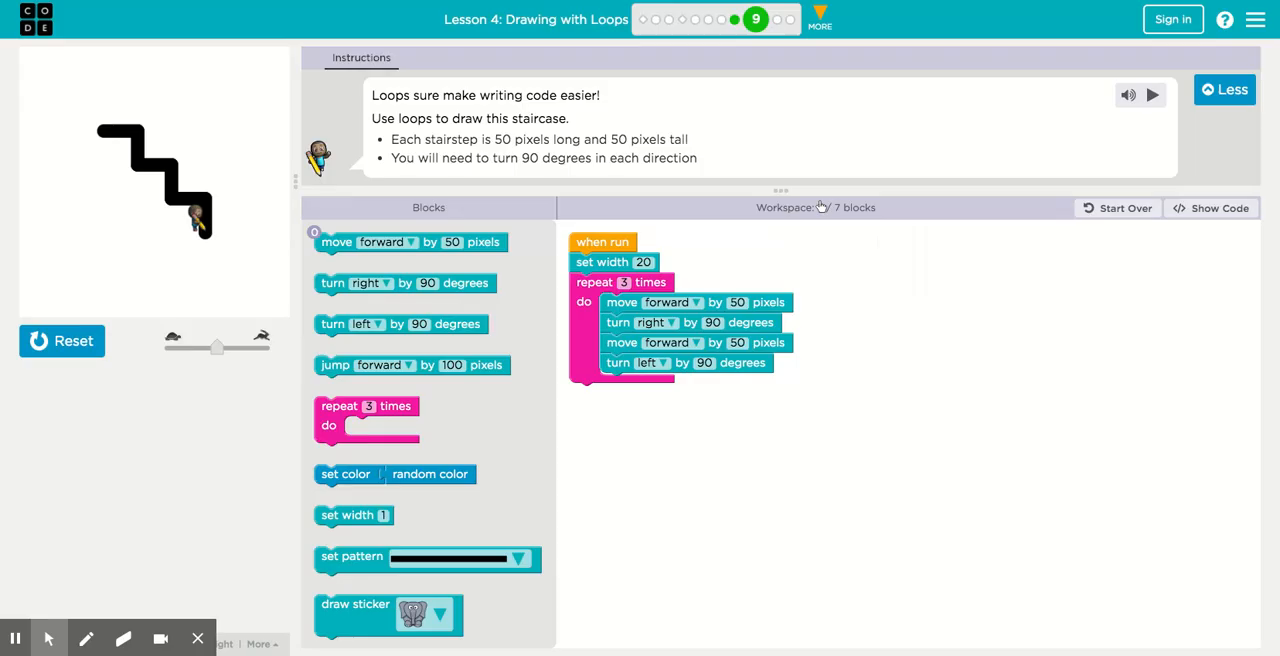
Cancel Start Over to keep the blocks, then run the repeat-6 staircase program
click(769, 19)
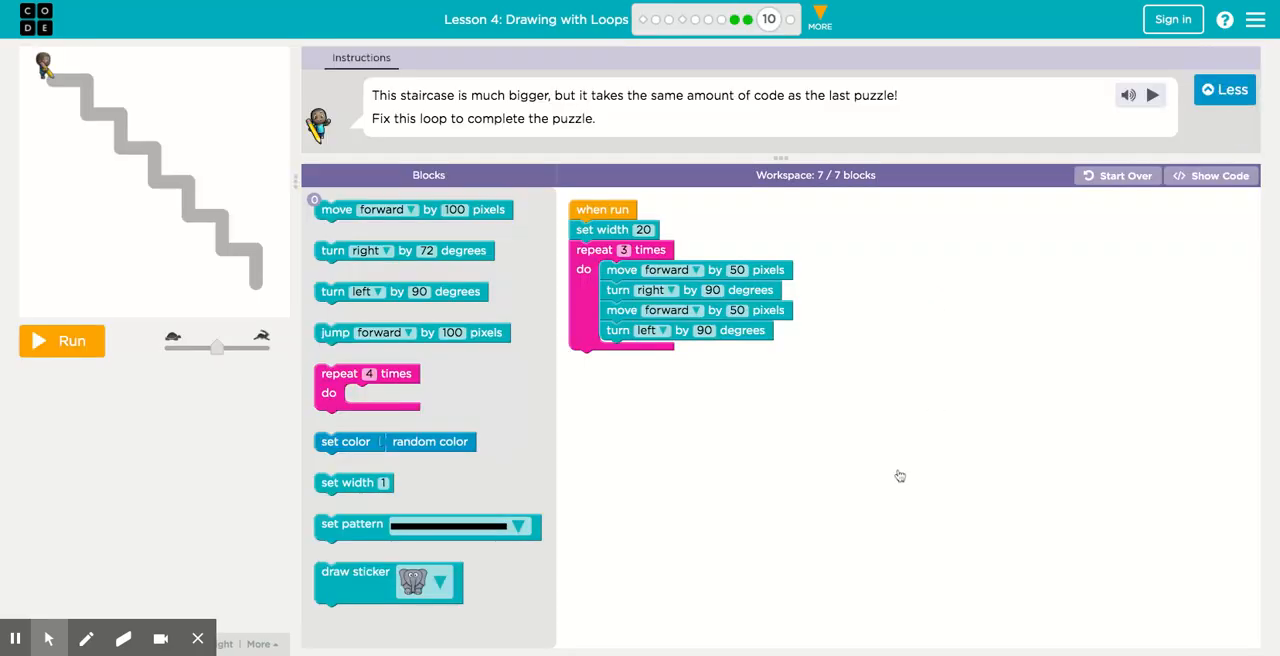
click(1117, 175)
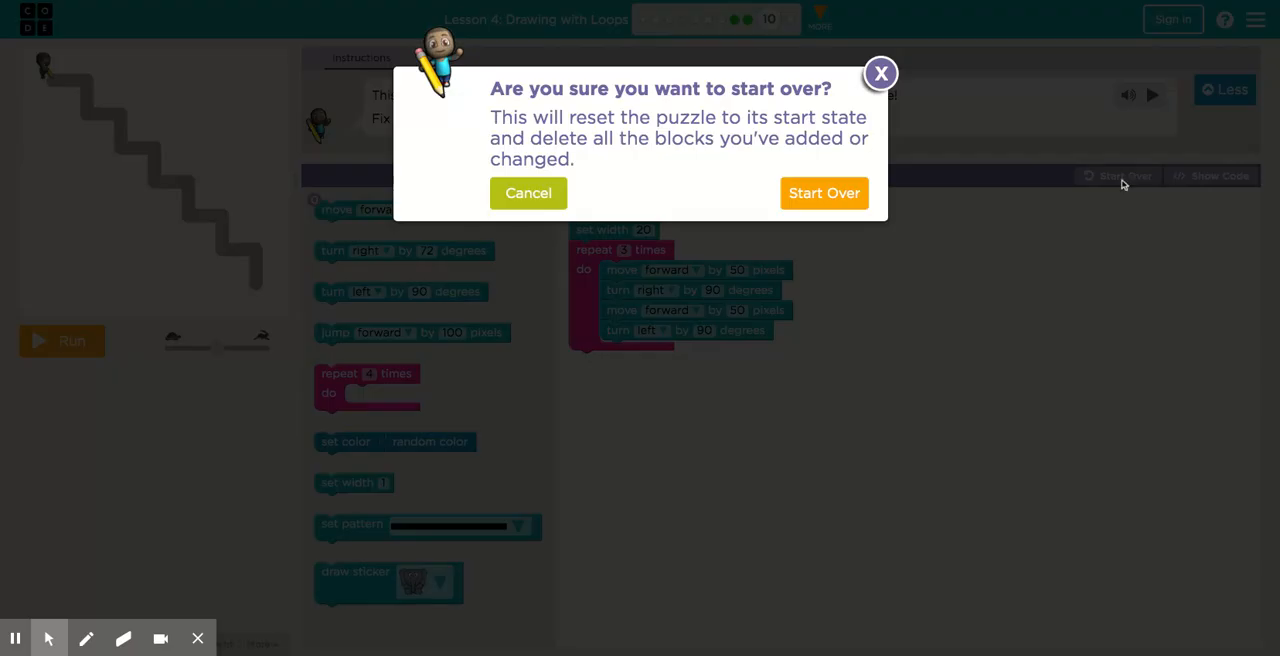
click(528, 193)
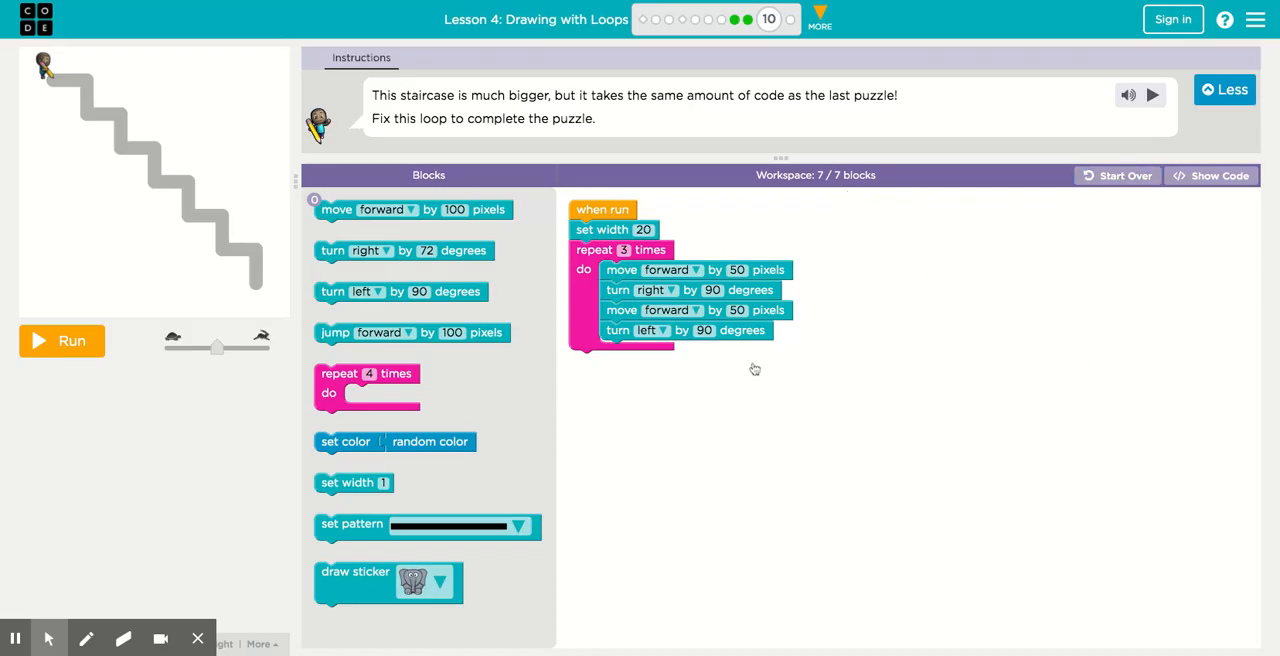
mouse_move(719, 399)
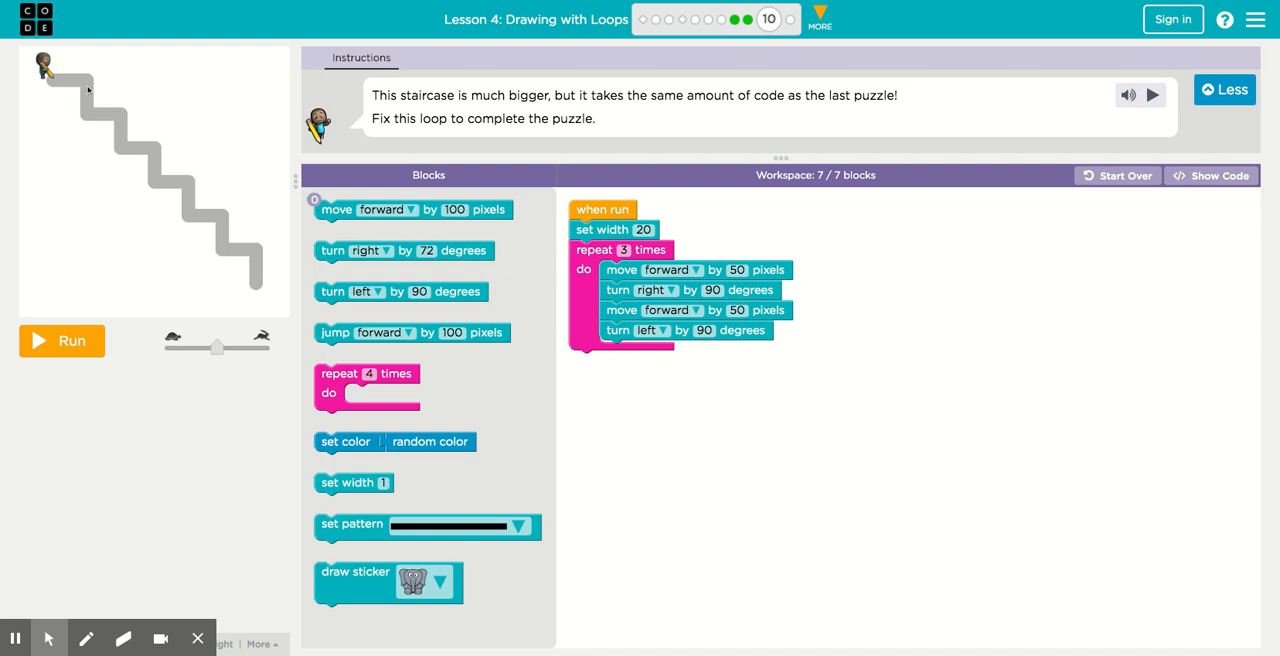
mouse_move(224, 266)
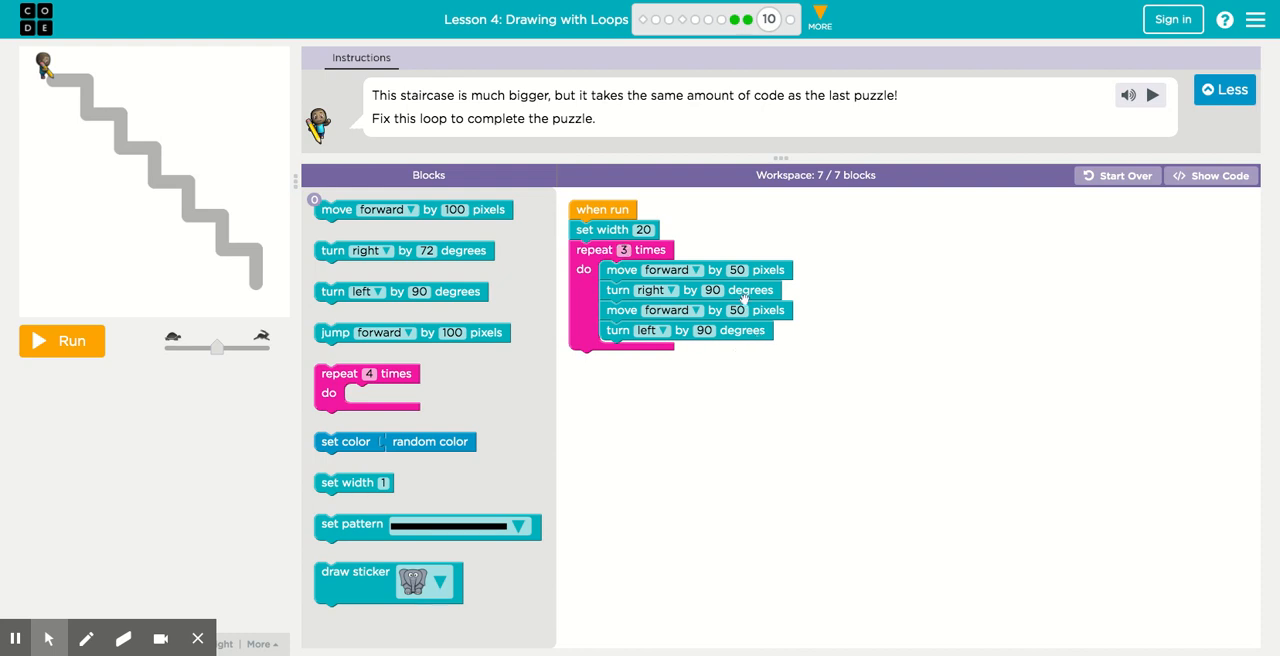
mouse_move(67, 90)
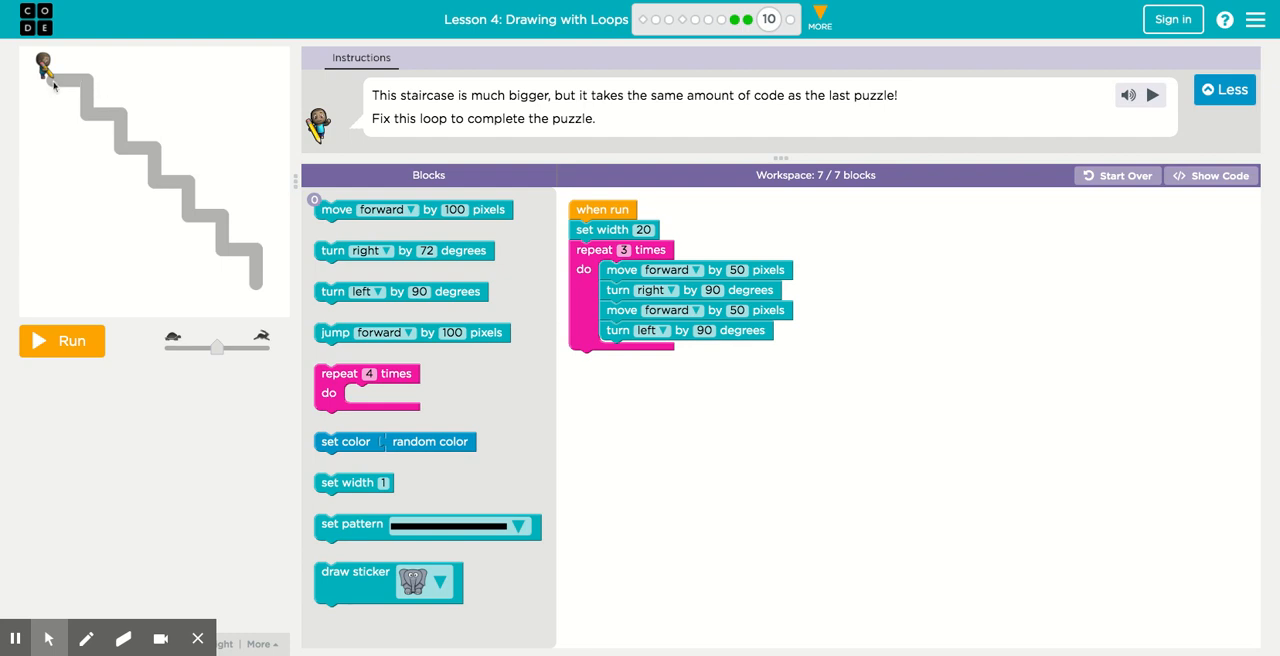
mouse_move(123, 123)
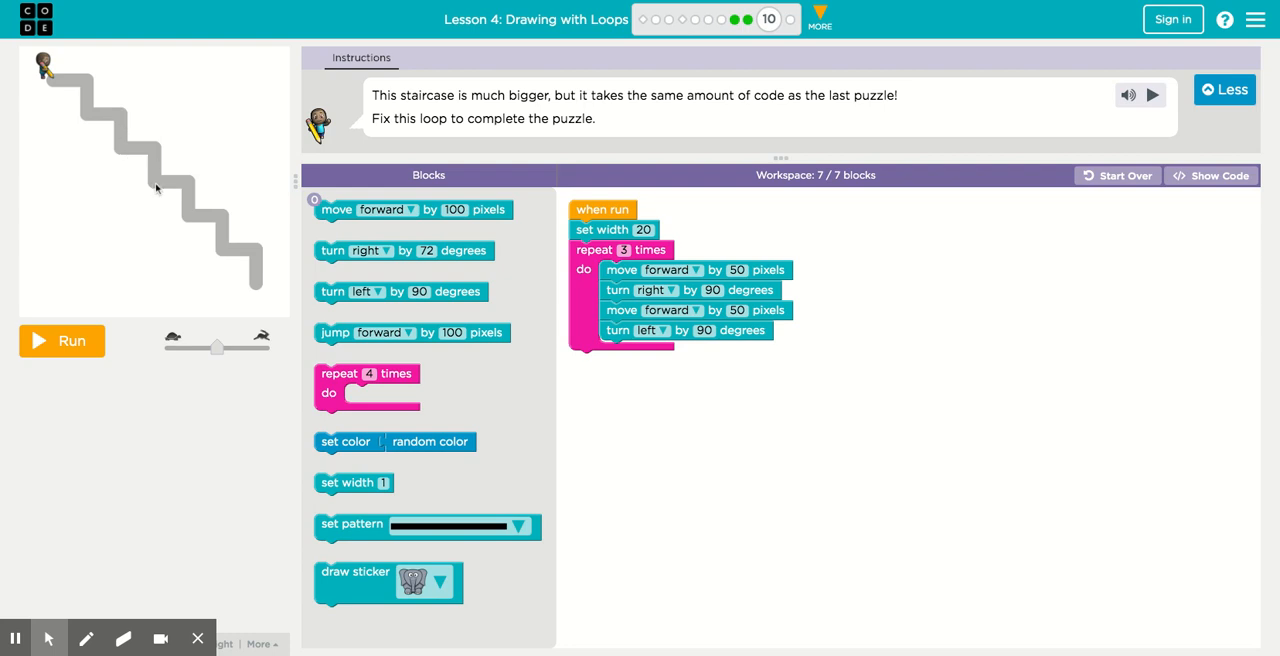
mouse_move(226, 254)
text(6)
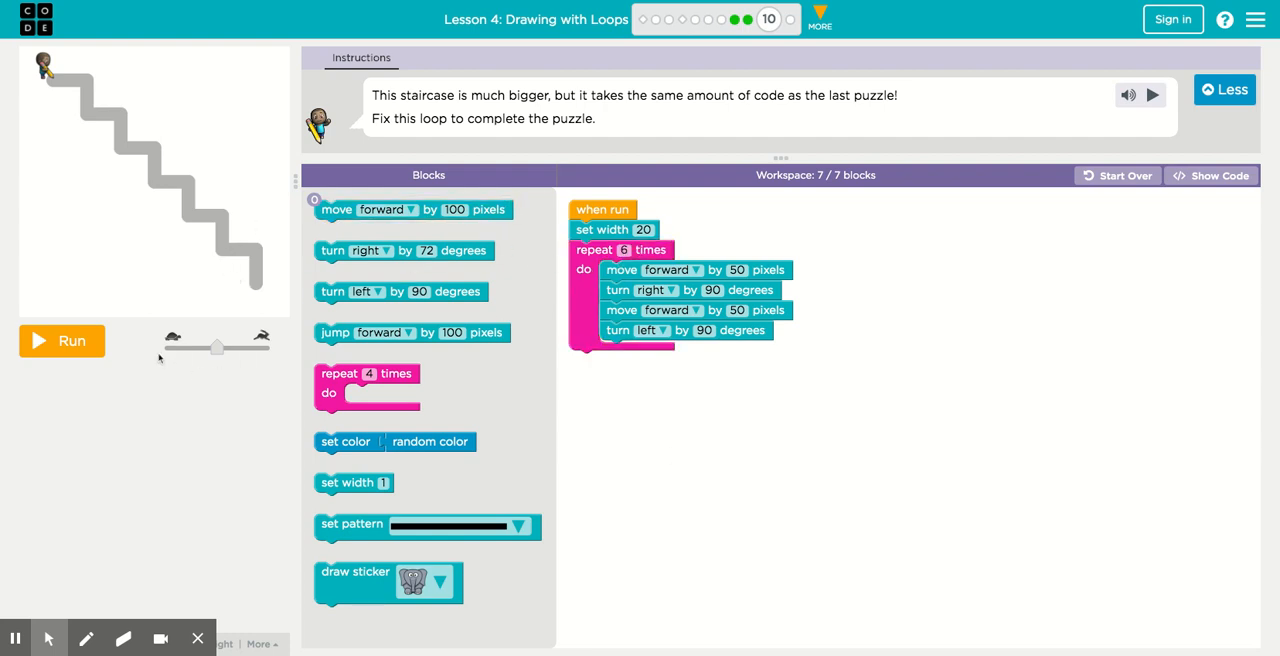
click(61, 341)
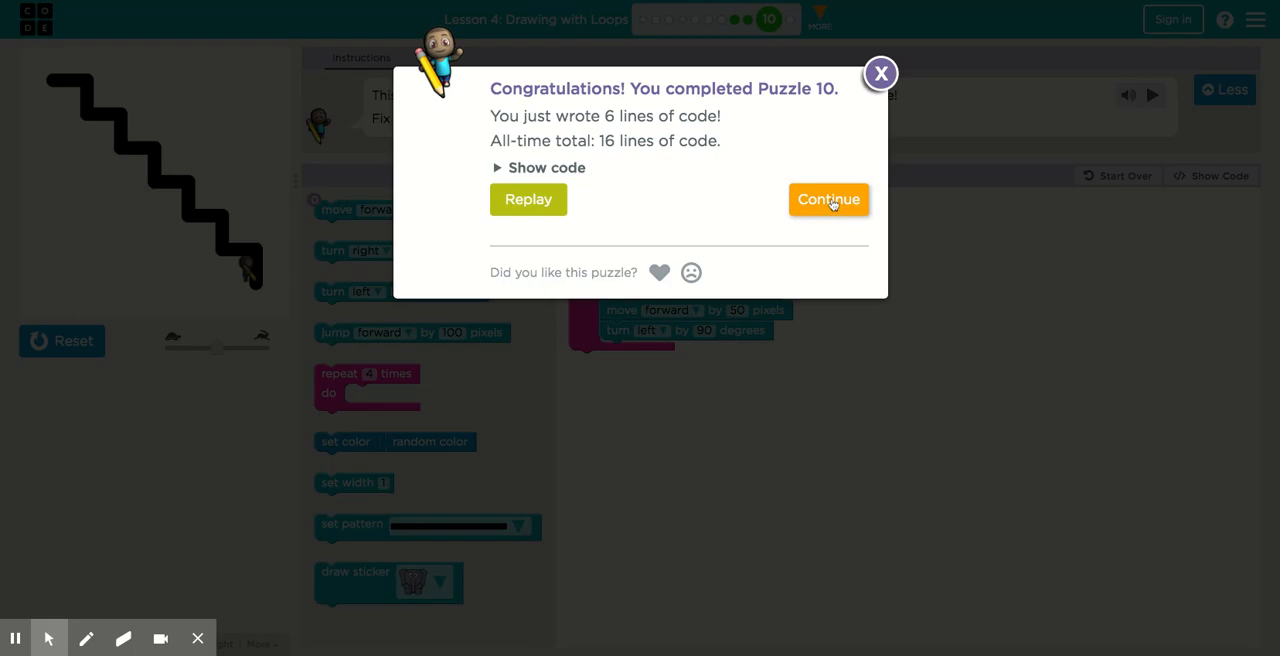
Continue past the Puzzle 10 message and accept challenge Puzzle 11
click(828, 199)
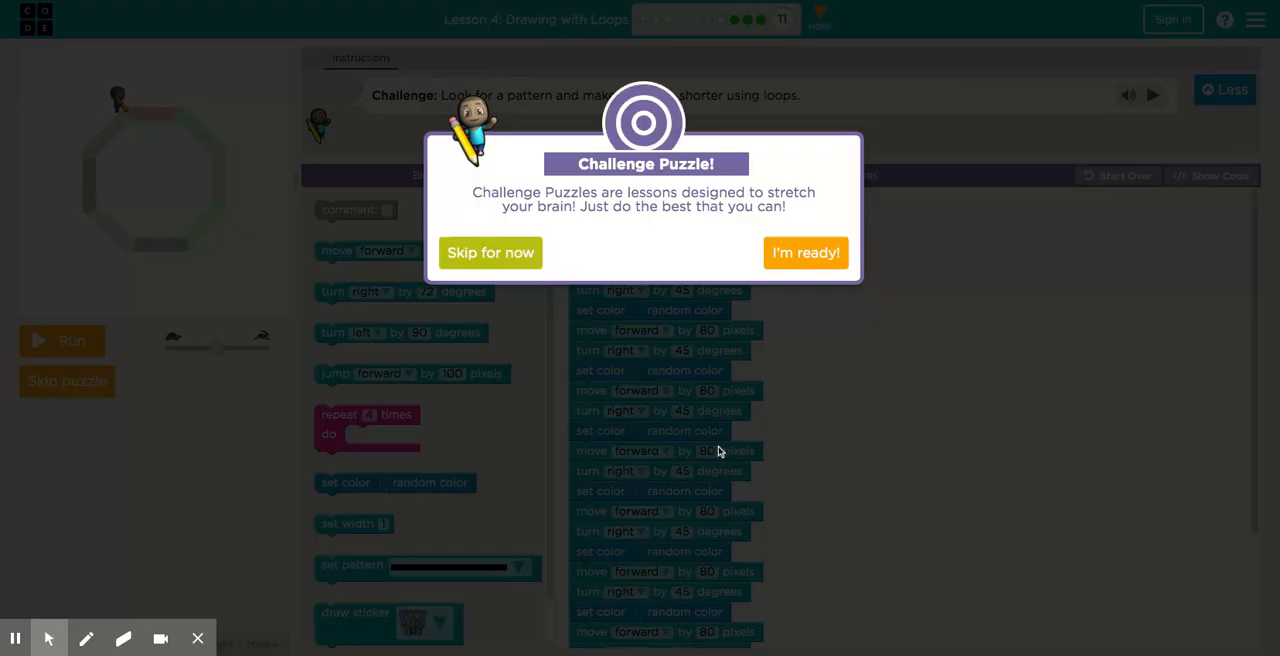
click(805, 252)
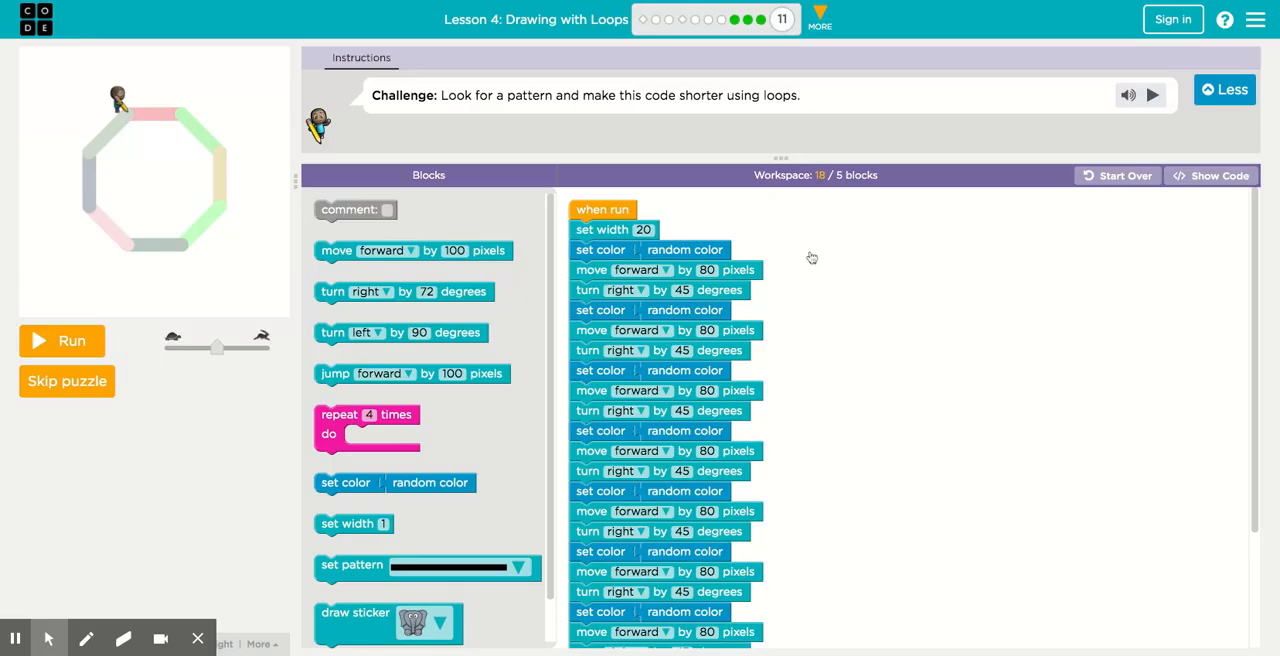
mouse_move(1011, 457)
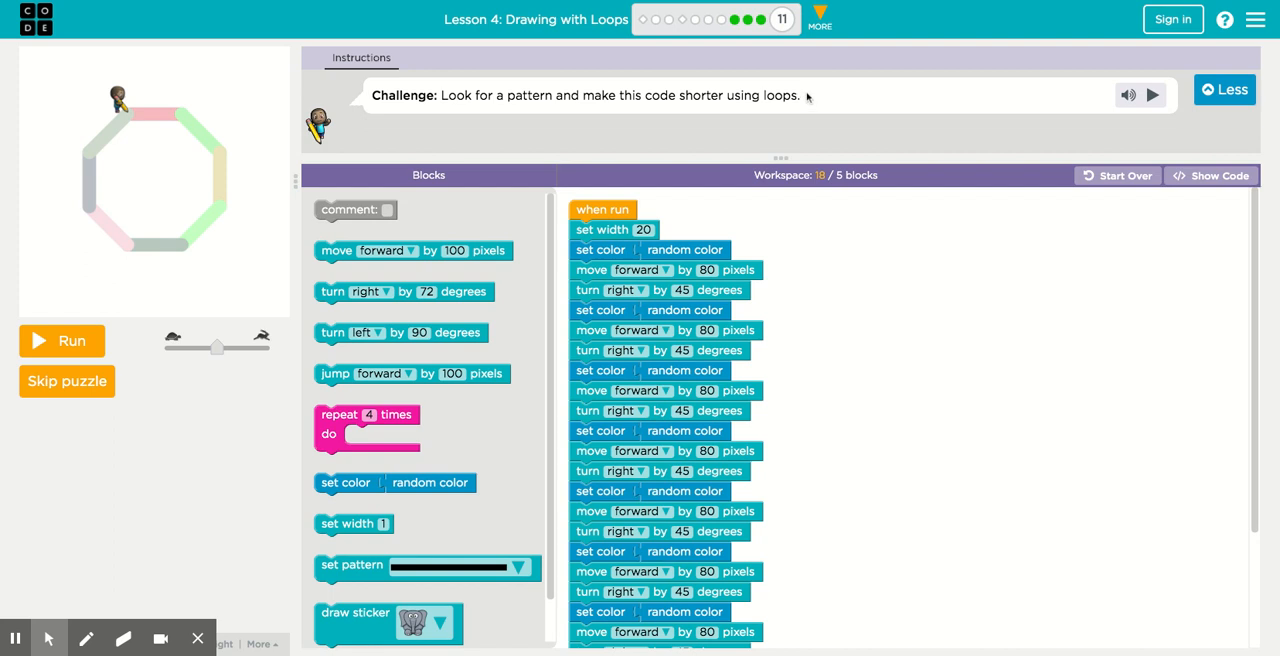
mouse_move(808, 96)
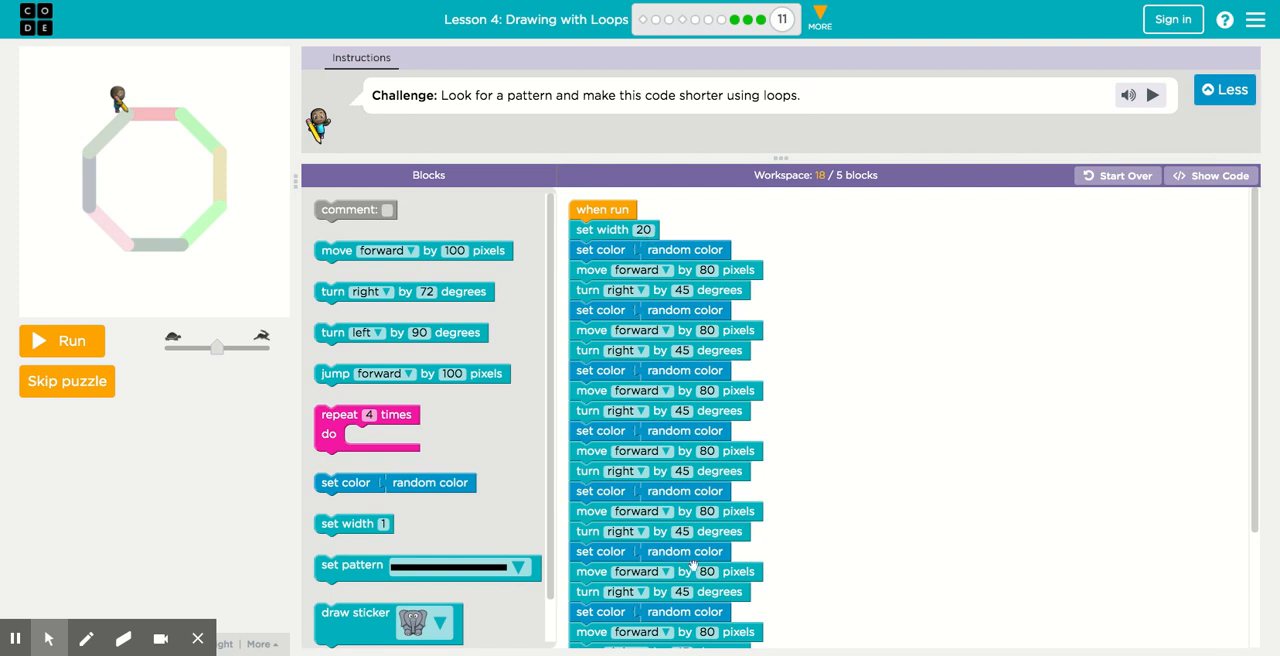
mouse_move(945, 560)
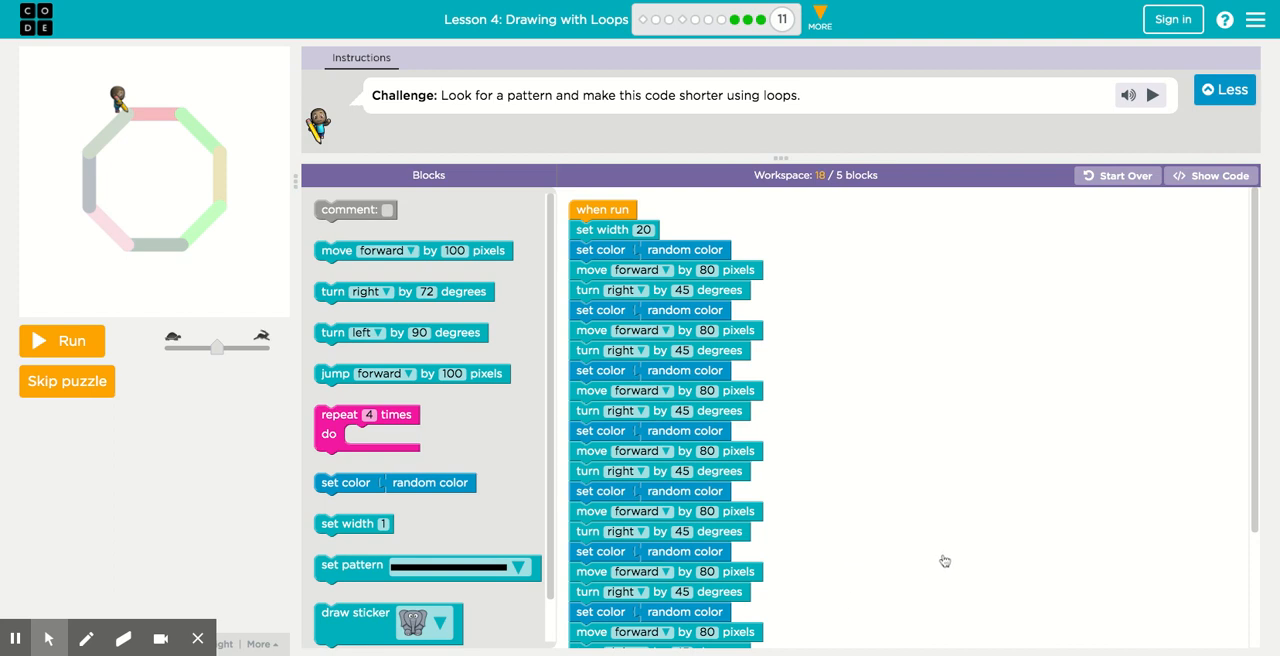
mouse_move(898, 243)
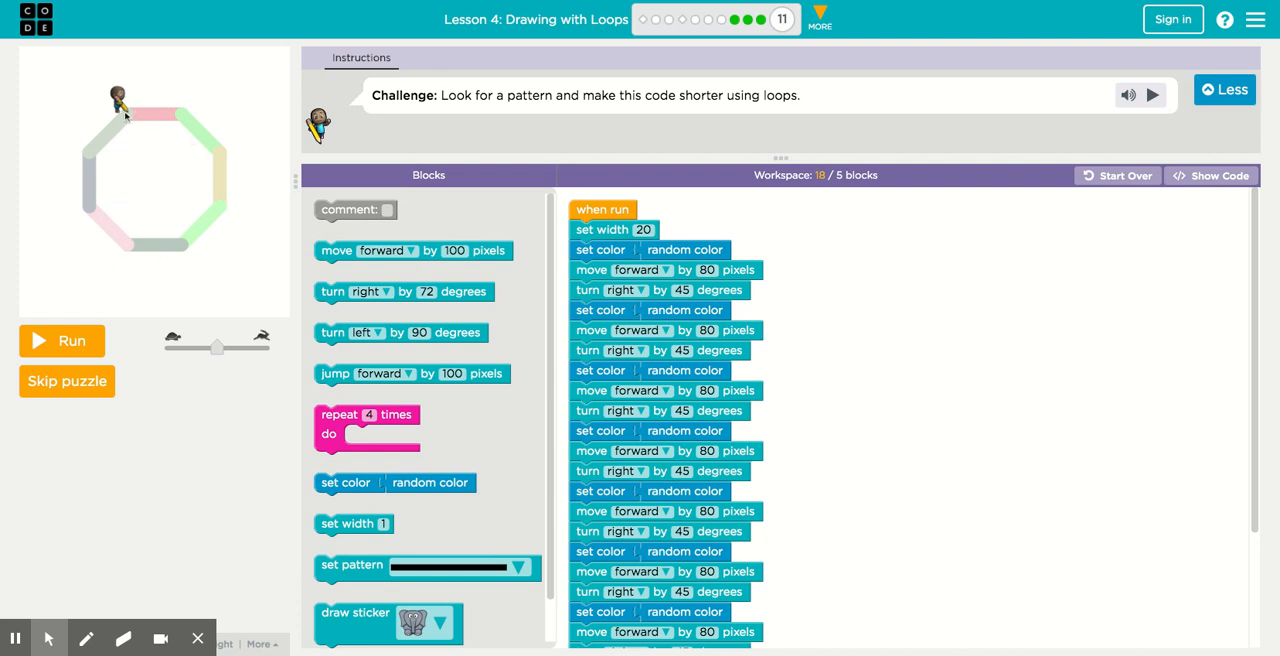
mouse_move(145, 152)
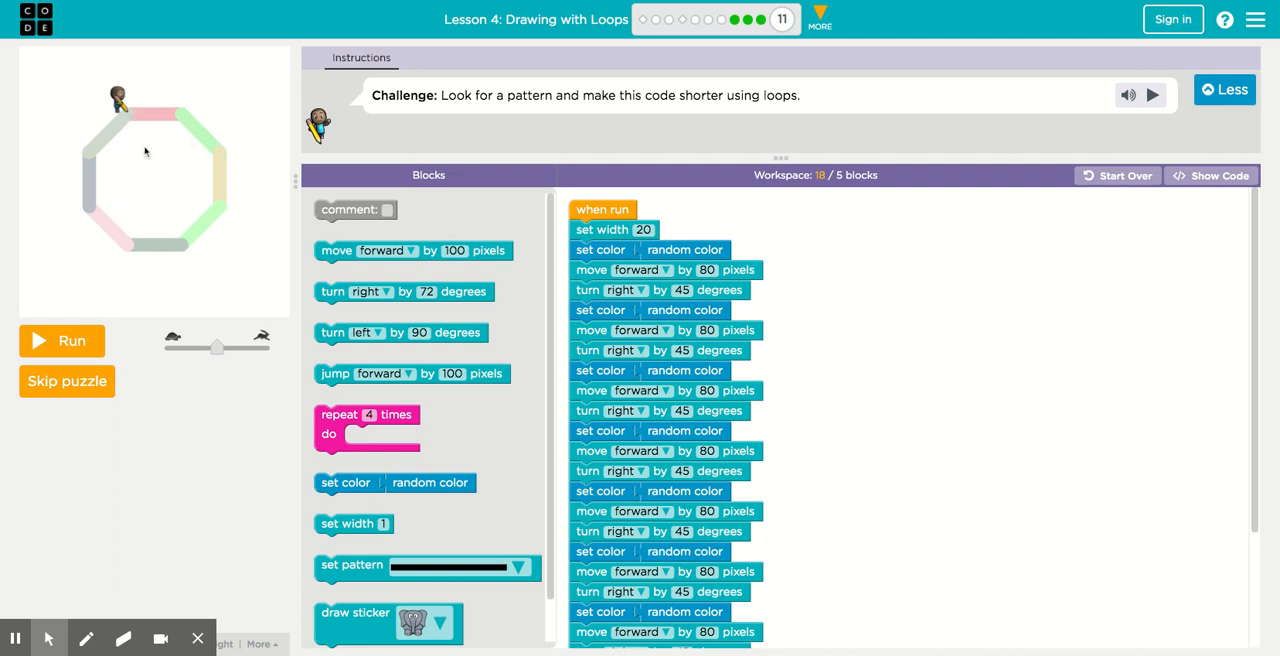
mouse_move(100, 166)
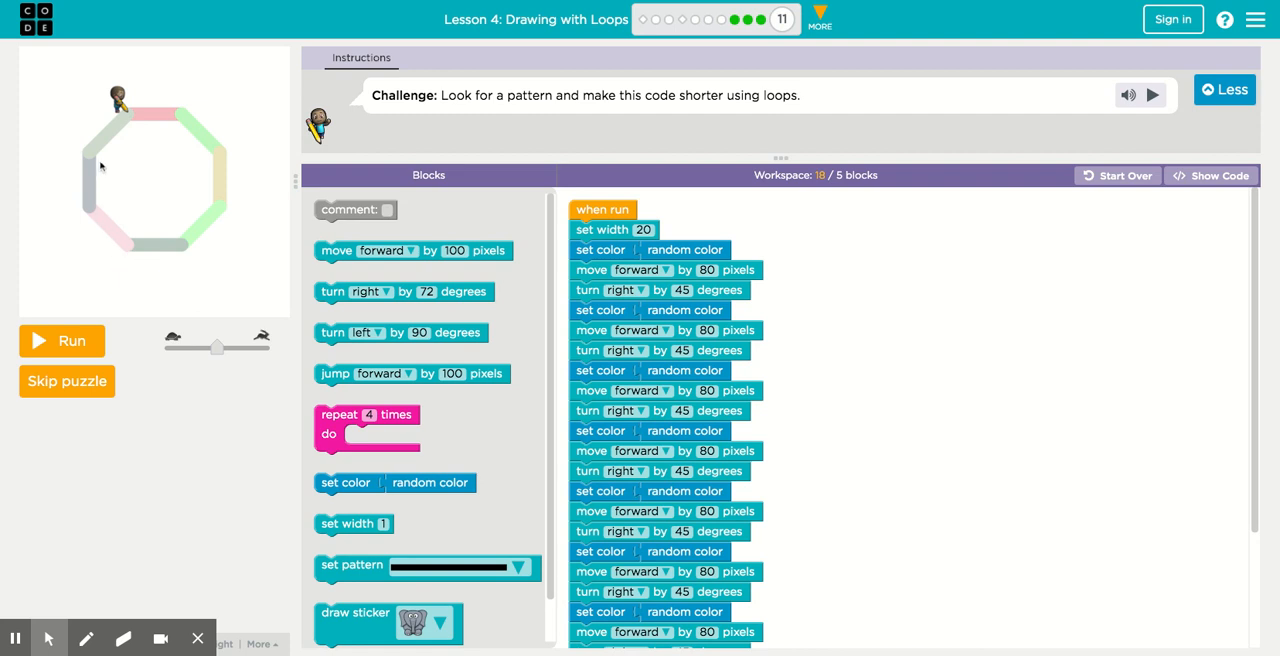
mouse_move(218, 222)
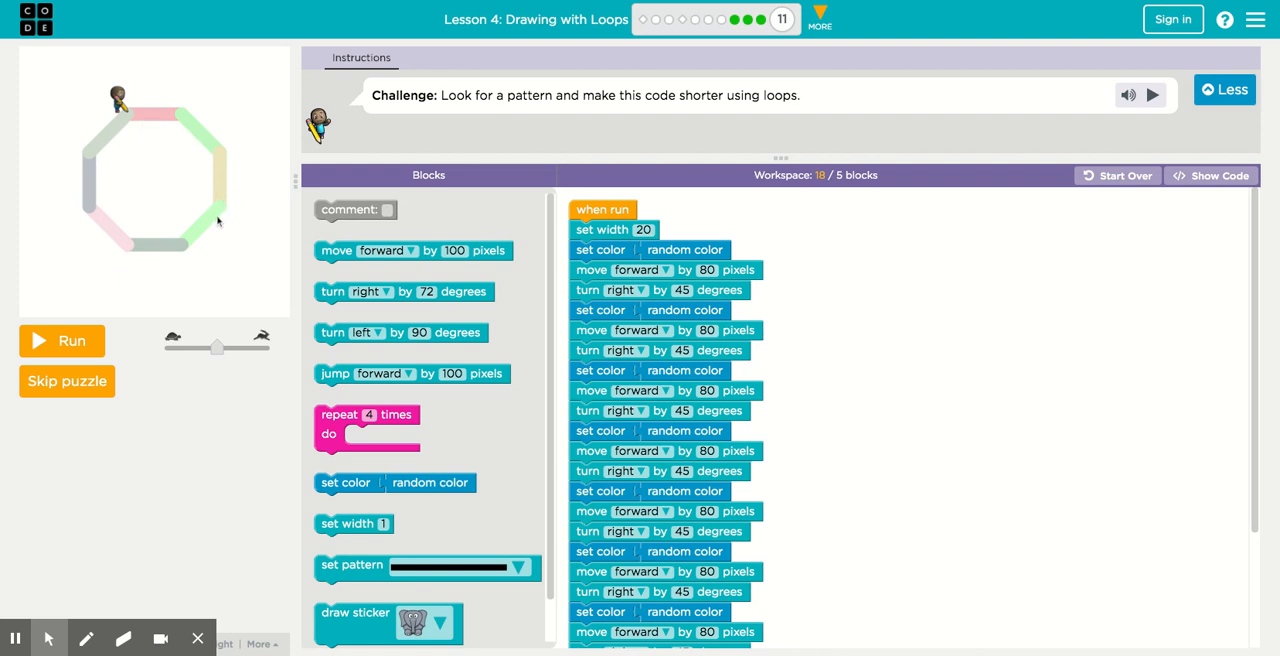
mouse_move(107, 148)
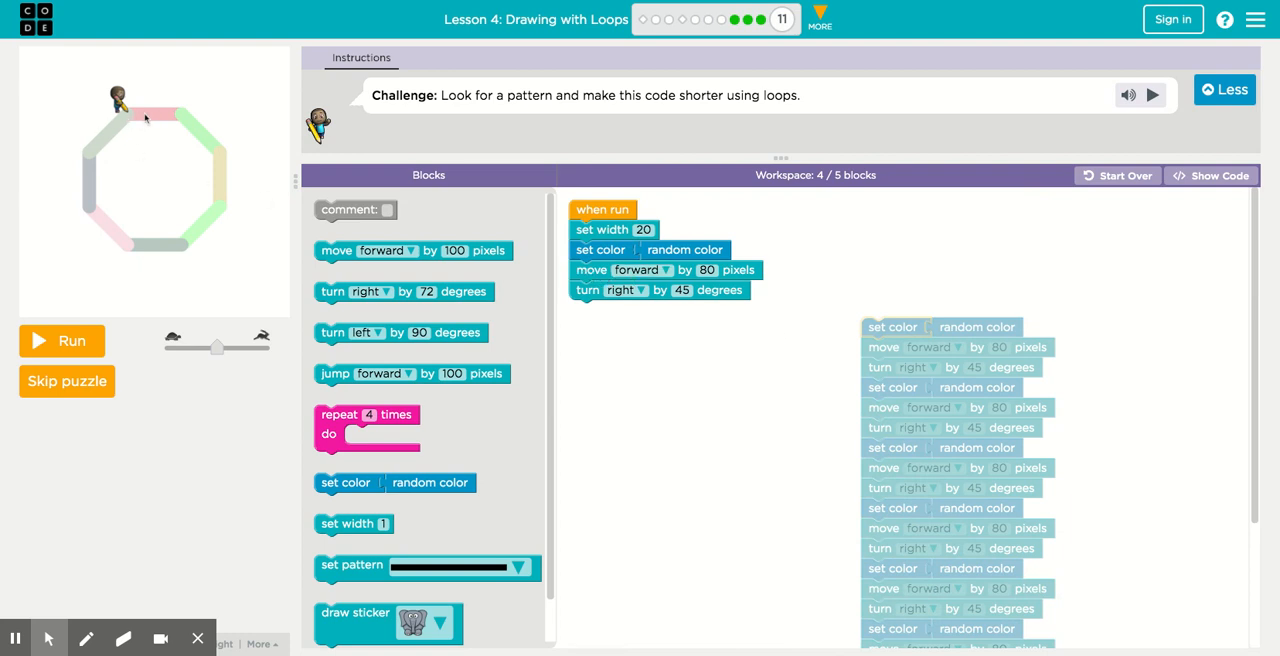
mouse_move(190, 113)
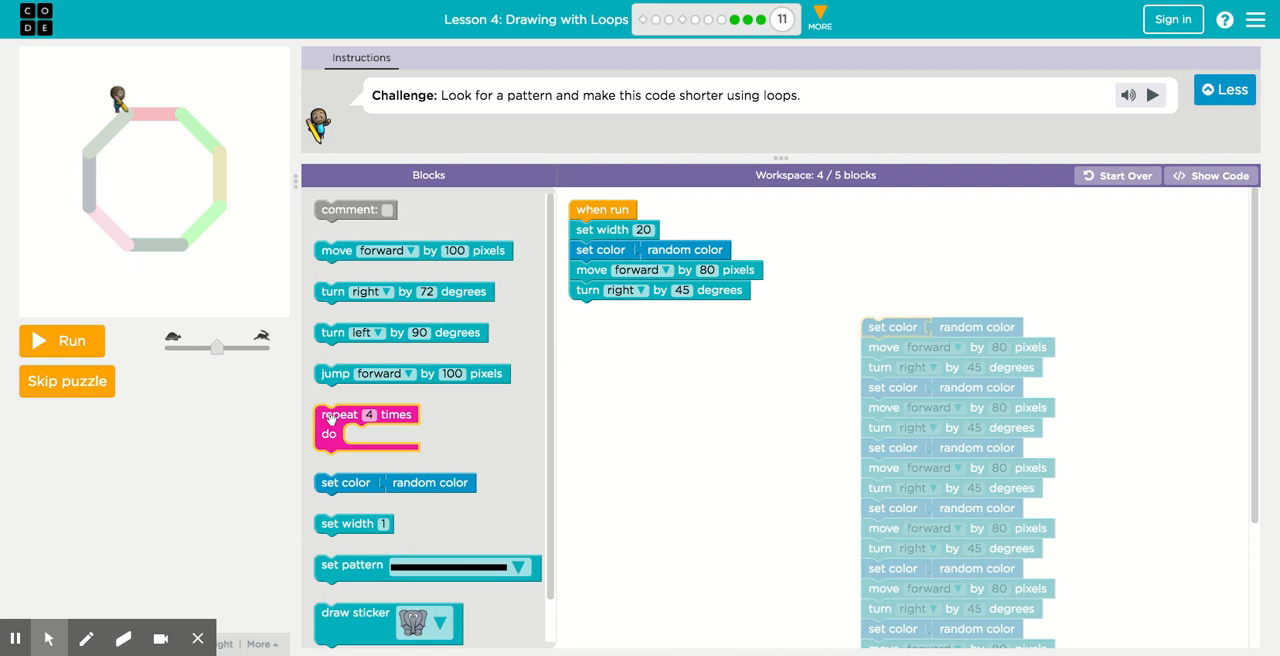
Wrap move forward 80 and turn right 45 in a repeat-8 loop and run it
drag(367, 427, 624, 372)
text(8)
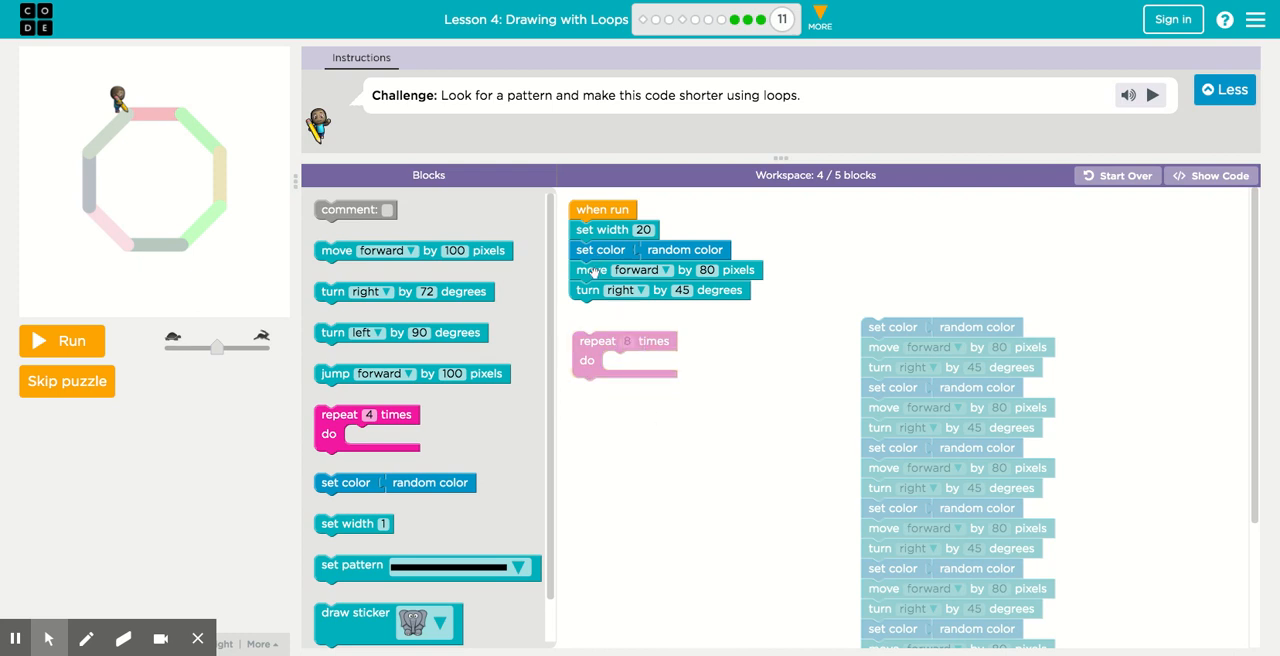
drag(590, 270, 650, 360)
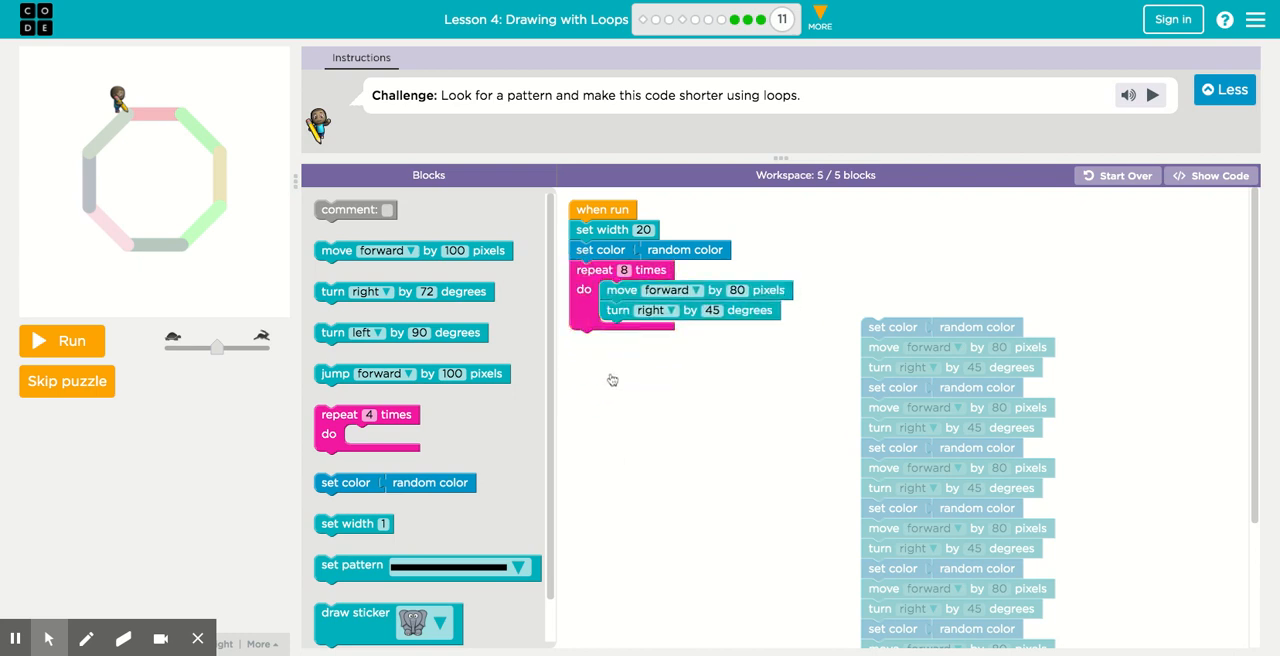
mouse_move(935, 454)
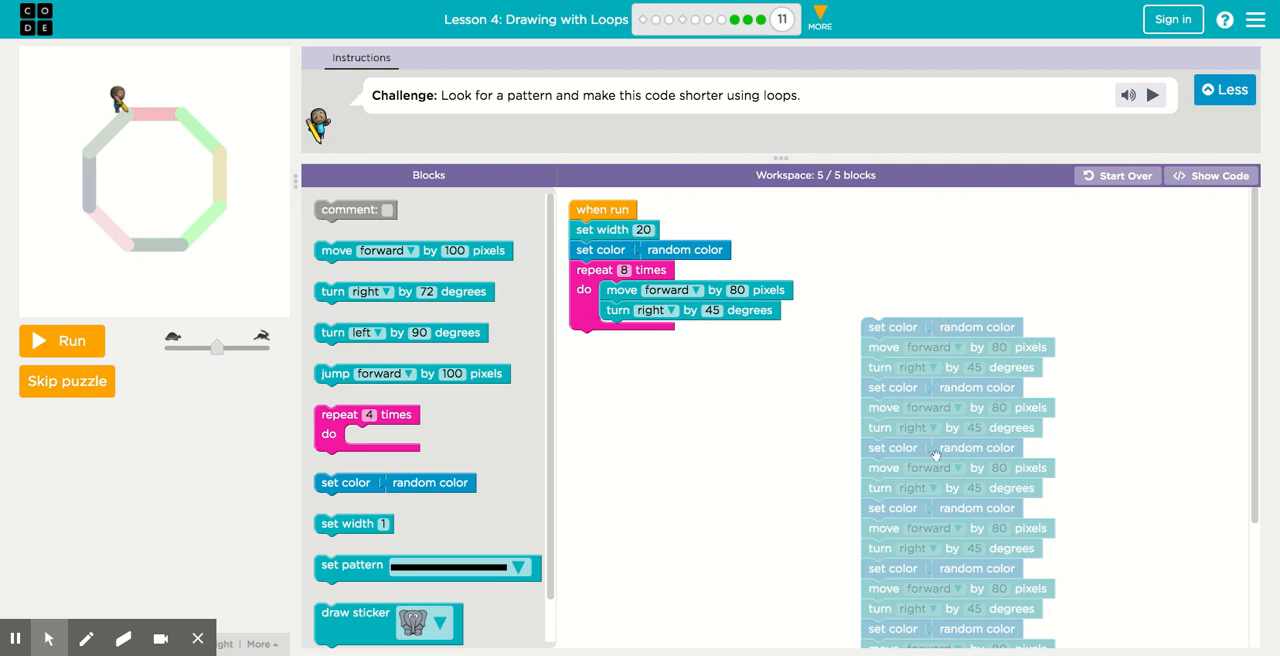
mouse_move(968, 378)
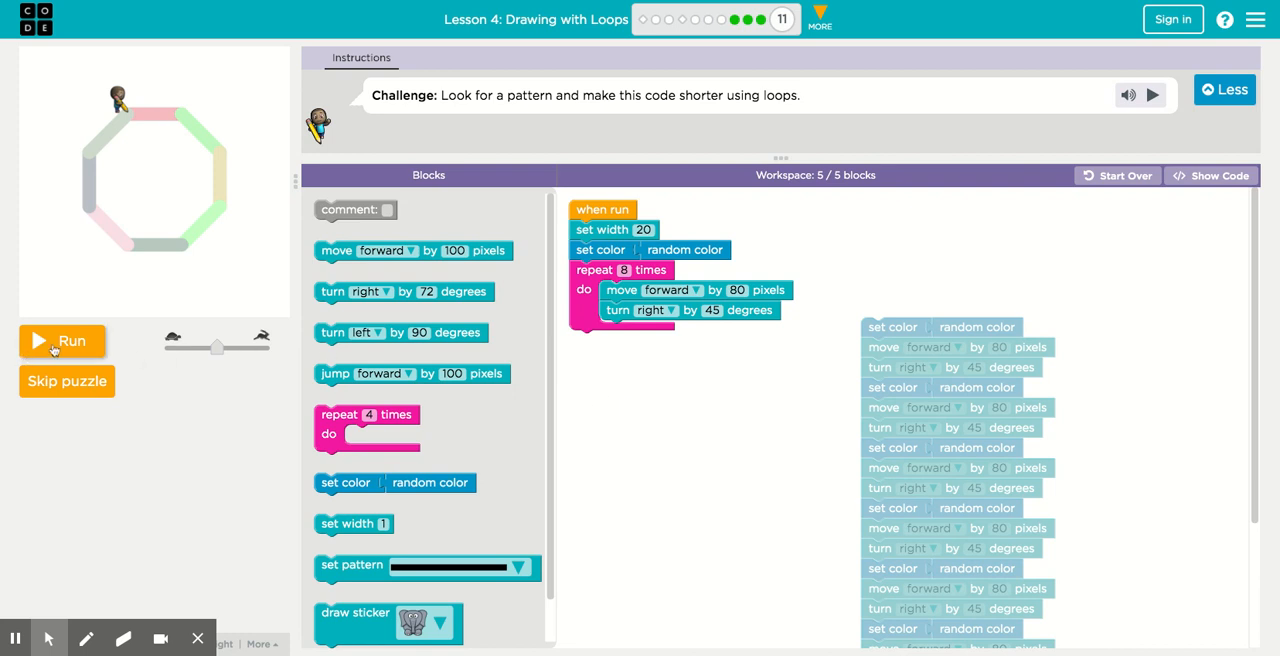
click(62, 340)
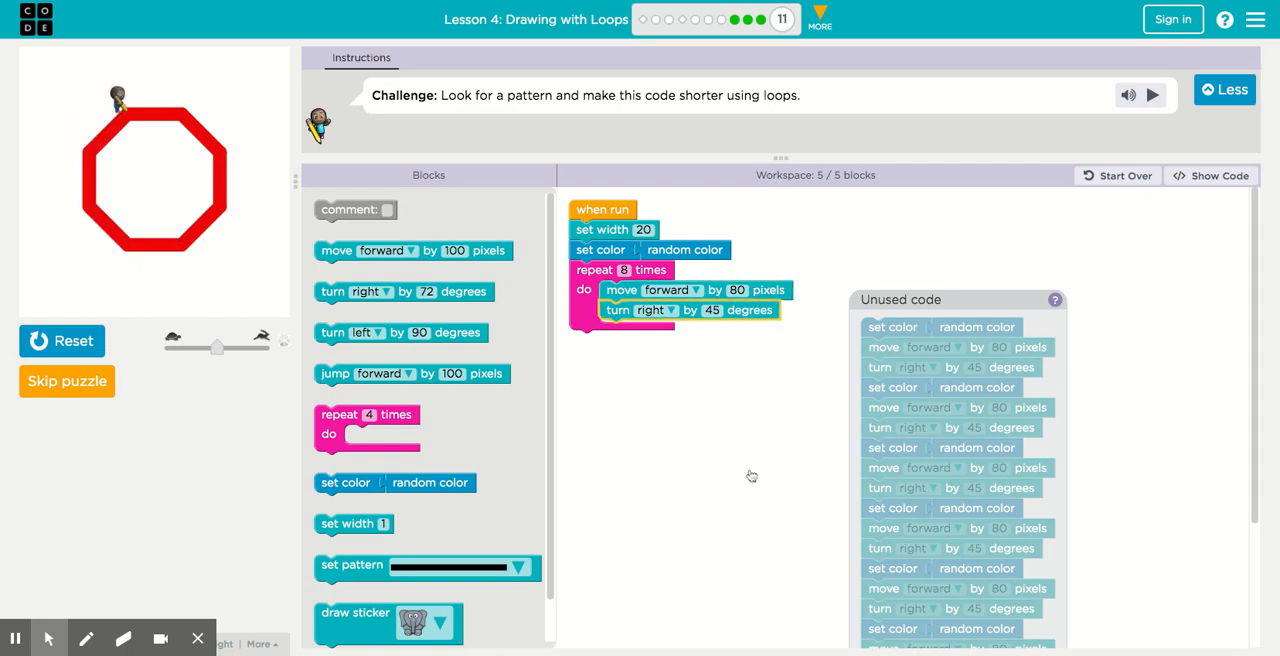
click(1152, 94)
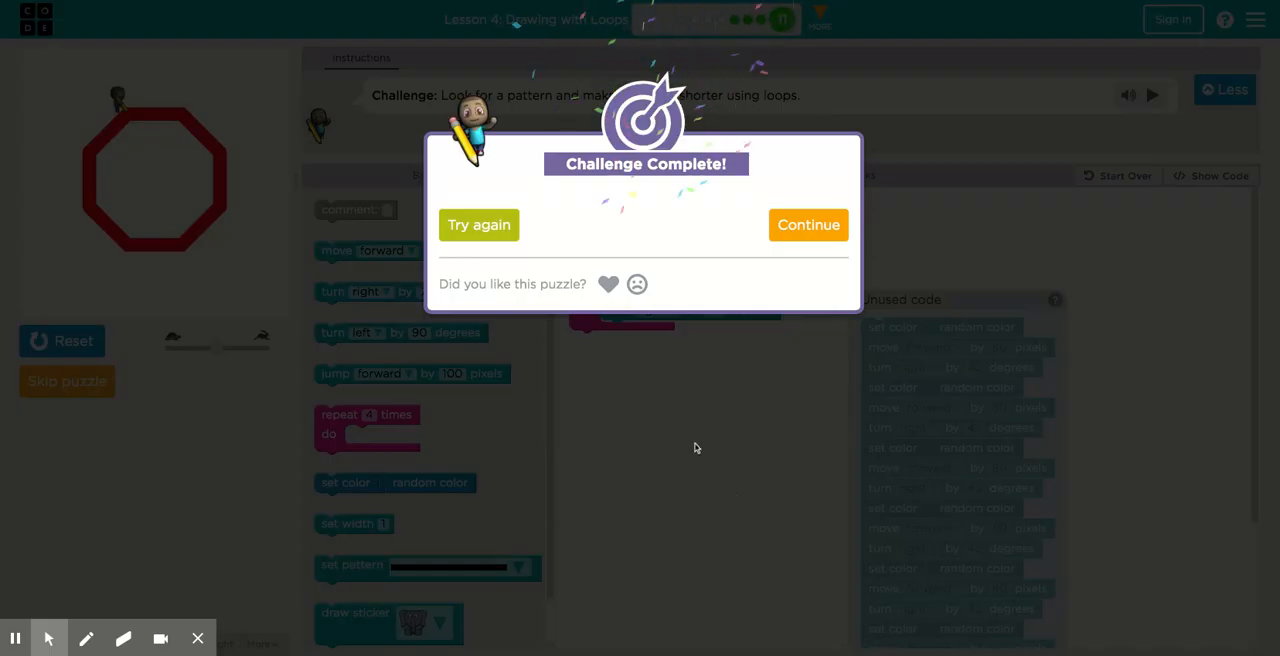